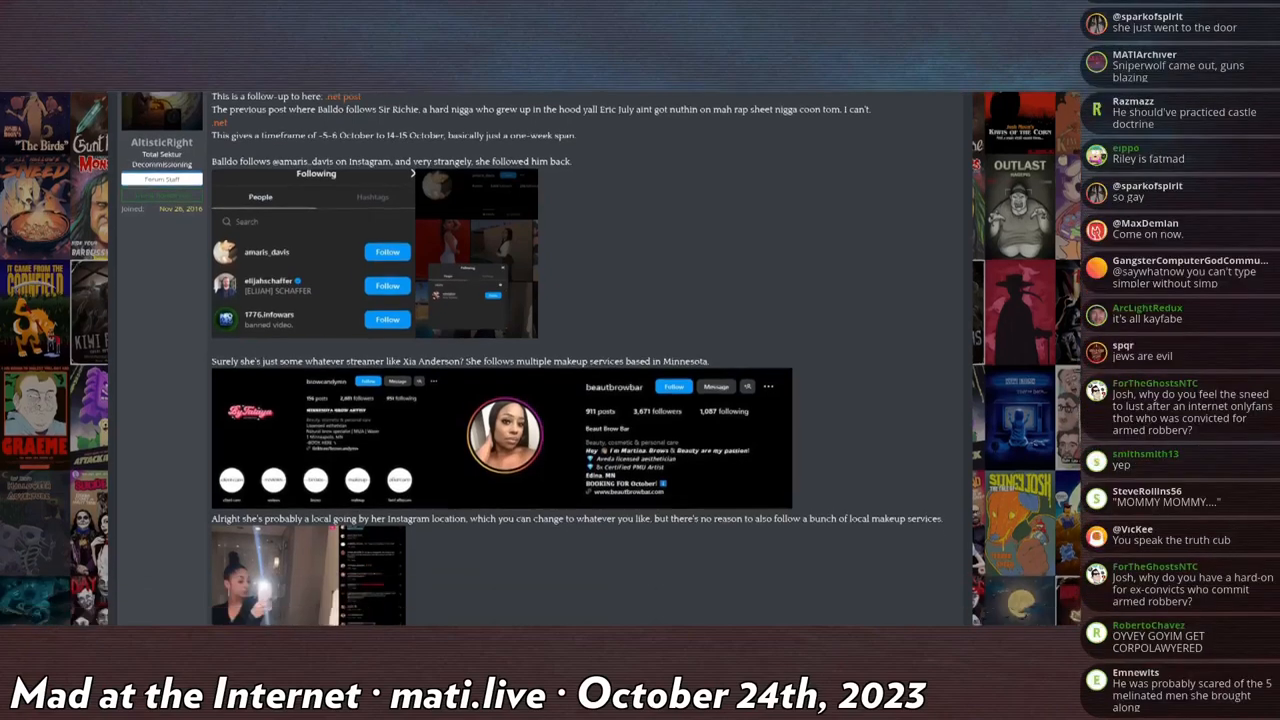
Step: Scroll down through the thread posts about Nick Rekieta and close the enlarged tweet screenshot
scroll(down, 3)
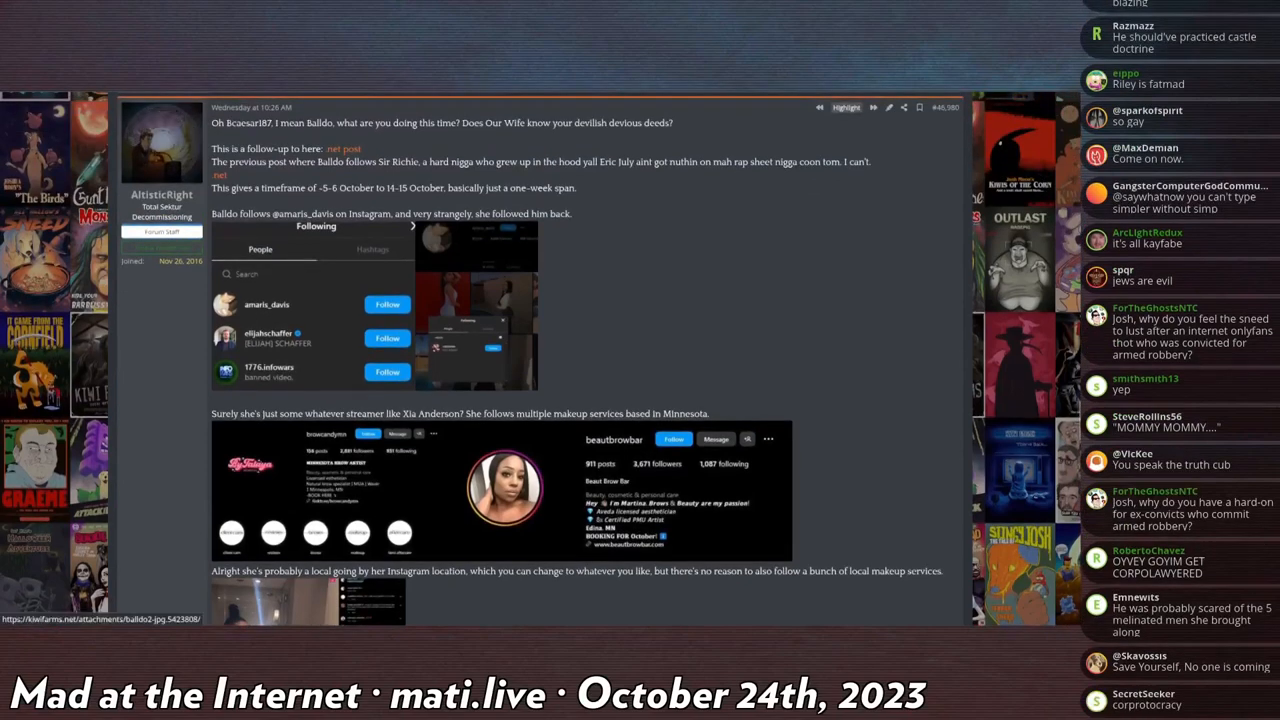
scroll(down, 3)
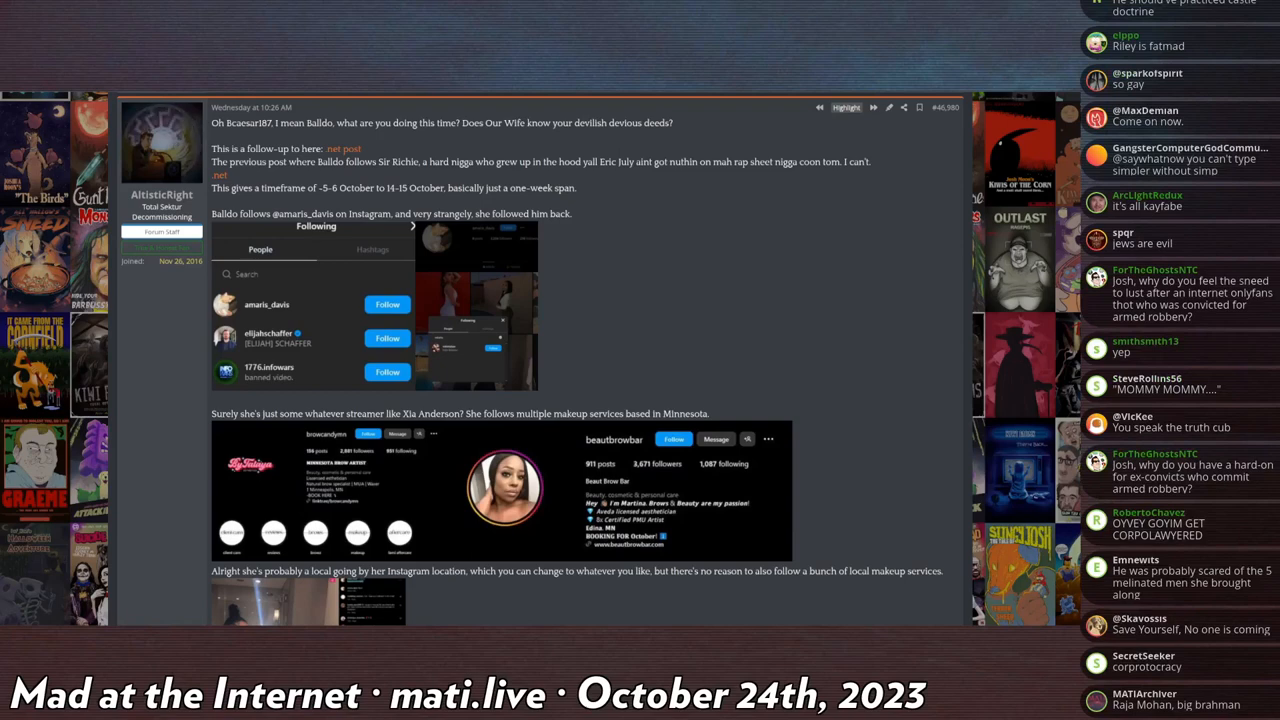
scroll(down, 3)
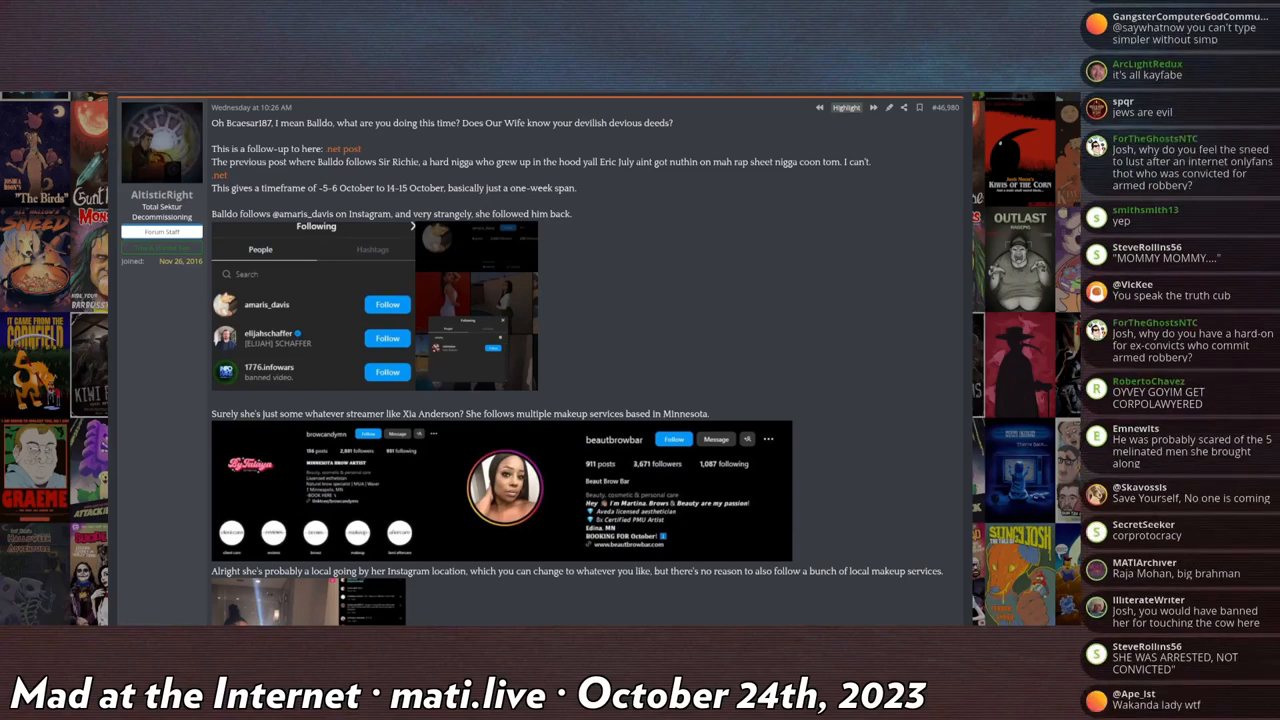
scroll(down, 3)
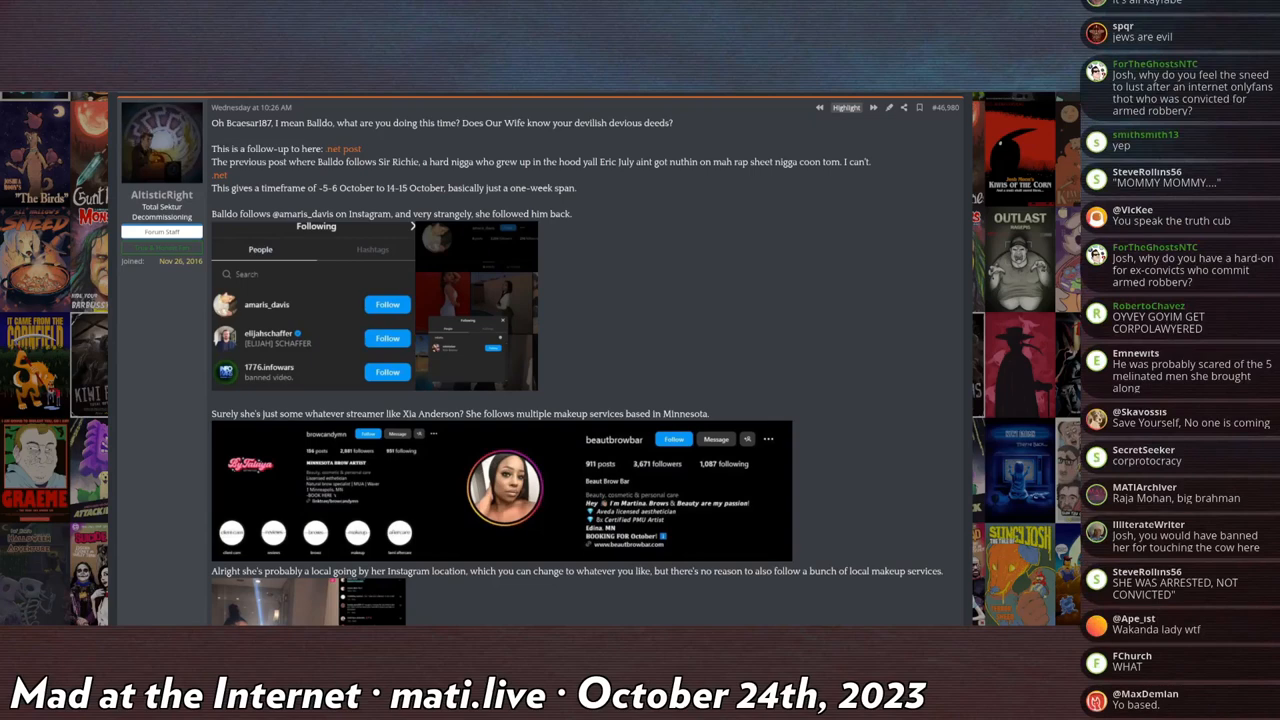
scroll(down, 3)
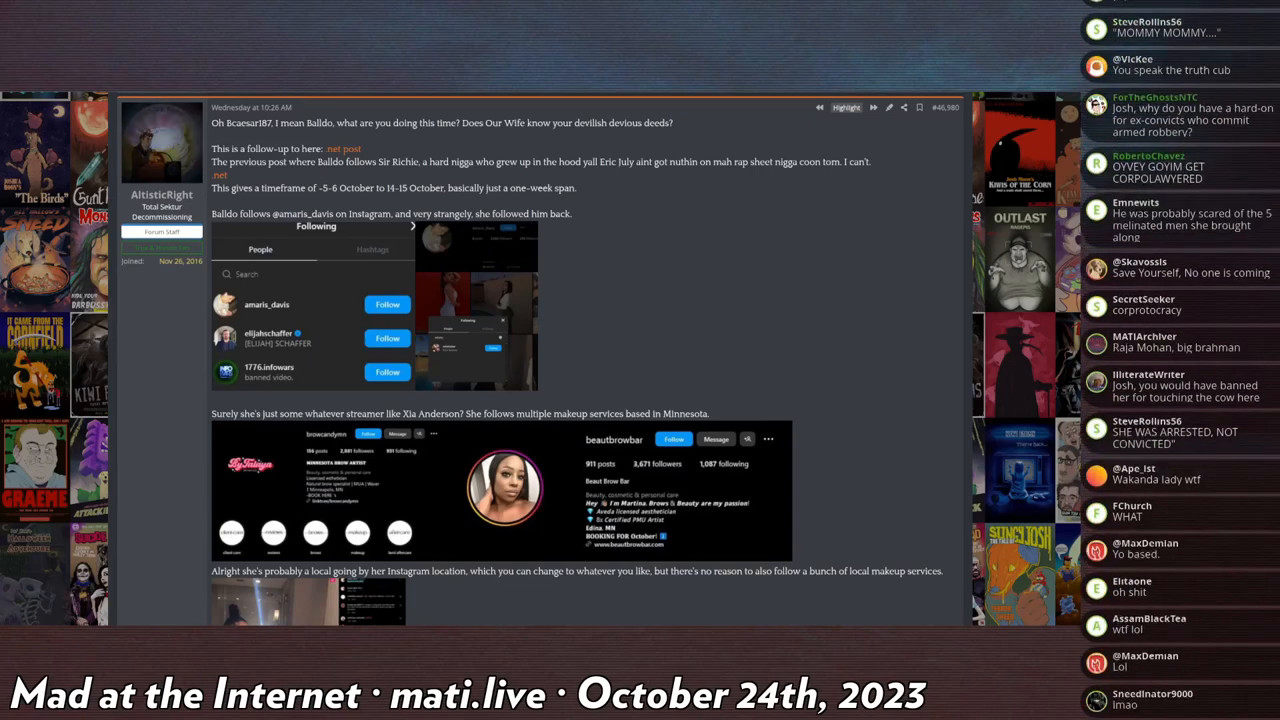
scroll(down, 3)
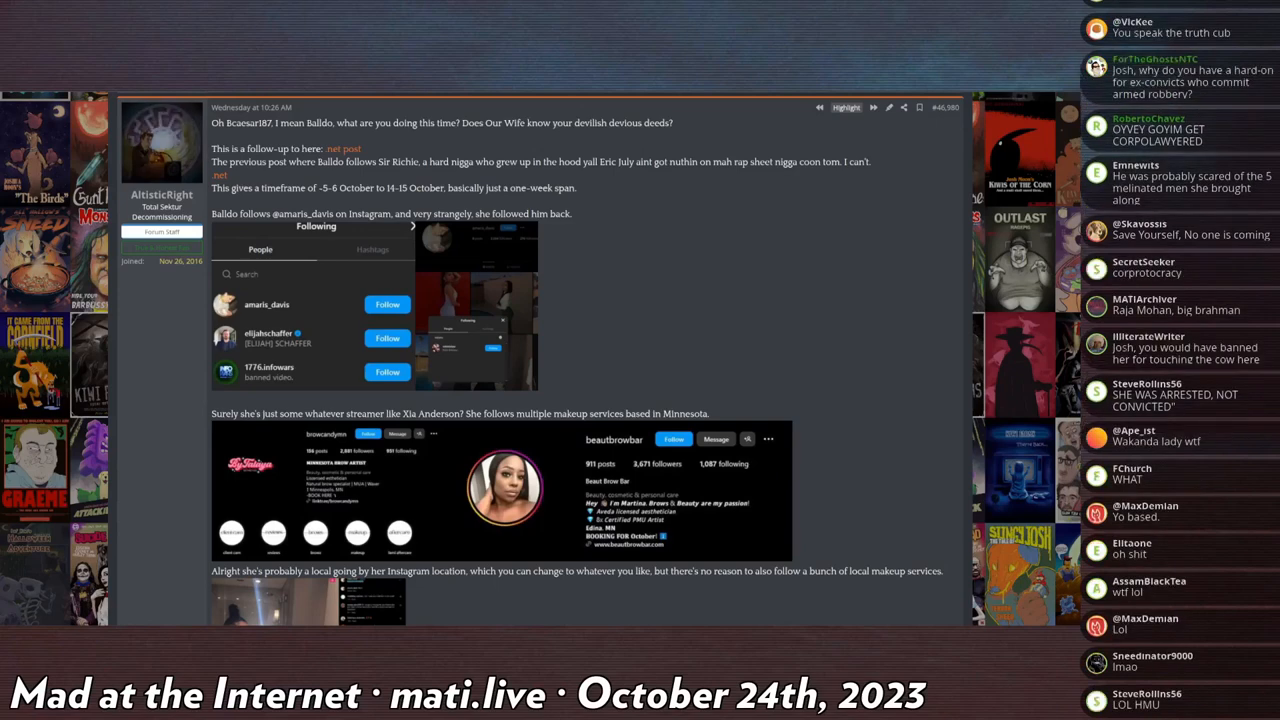
scroll(down, 3)
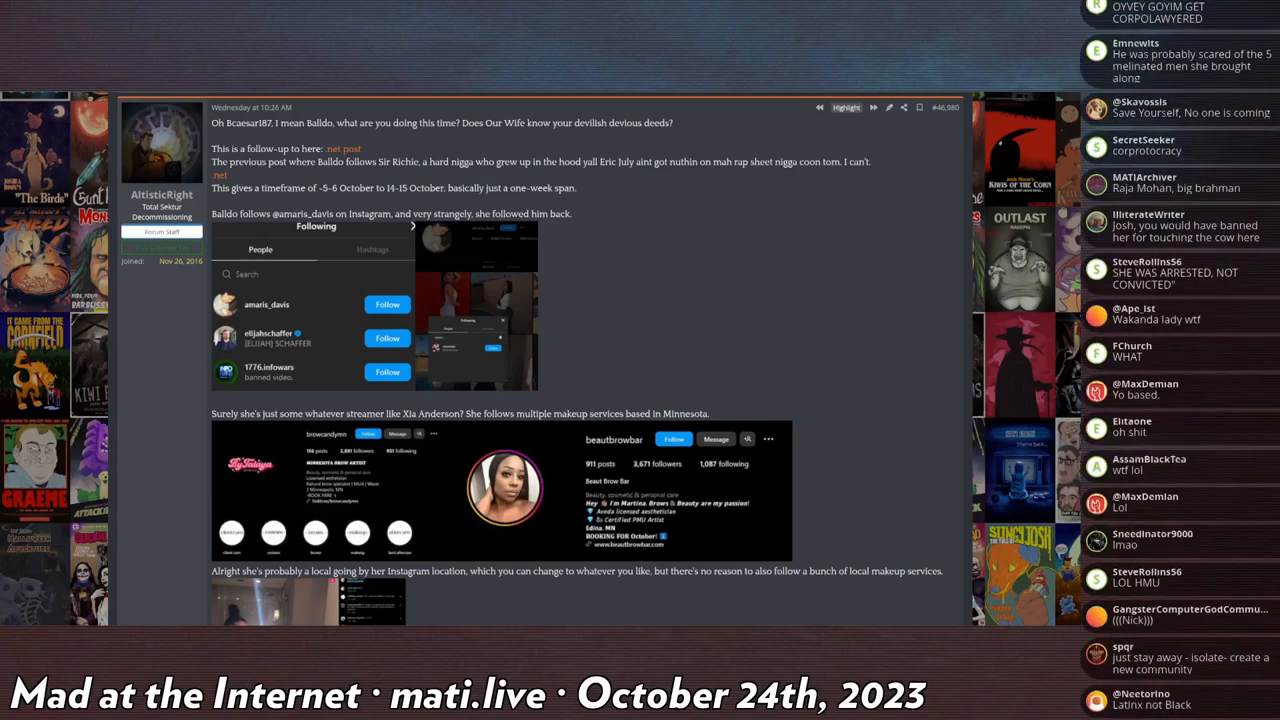
scroll(down, 3)
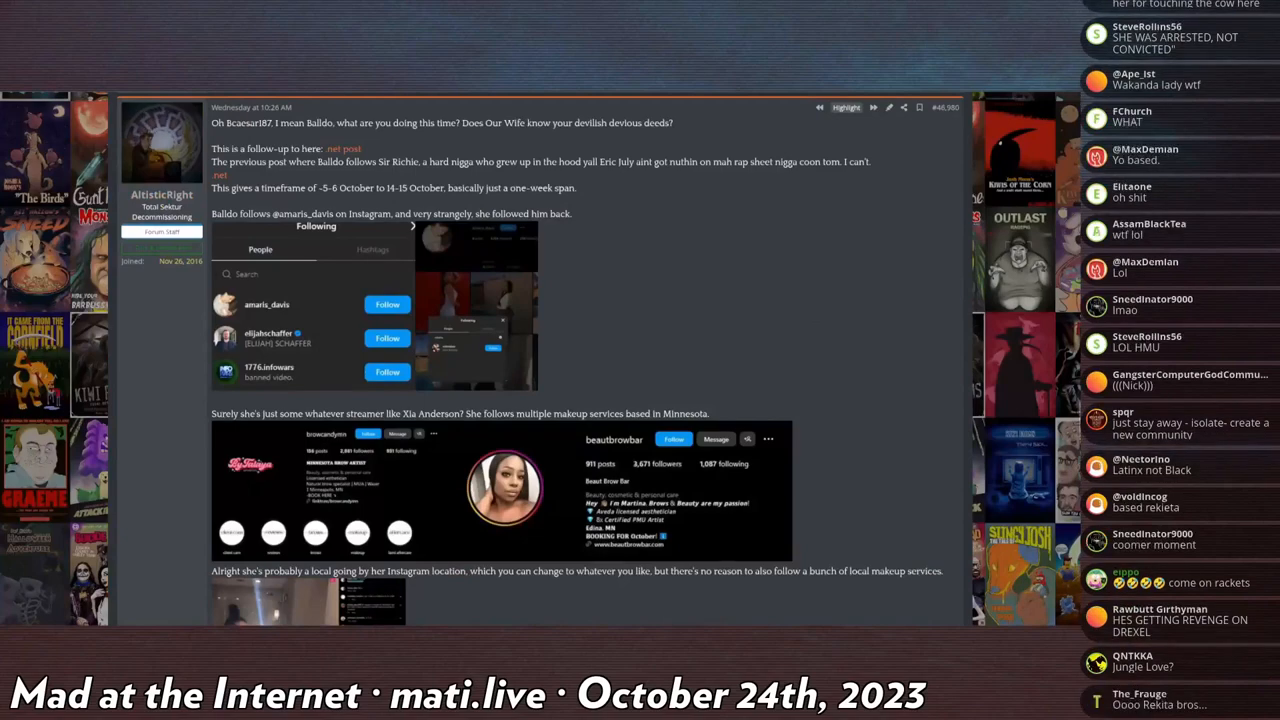
scroll(down, 3)
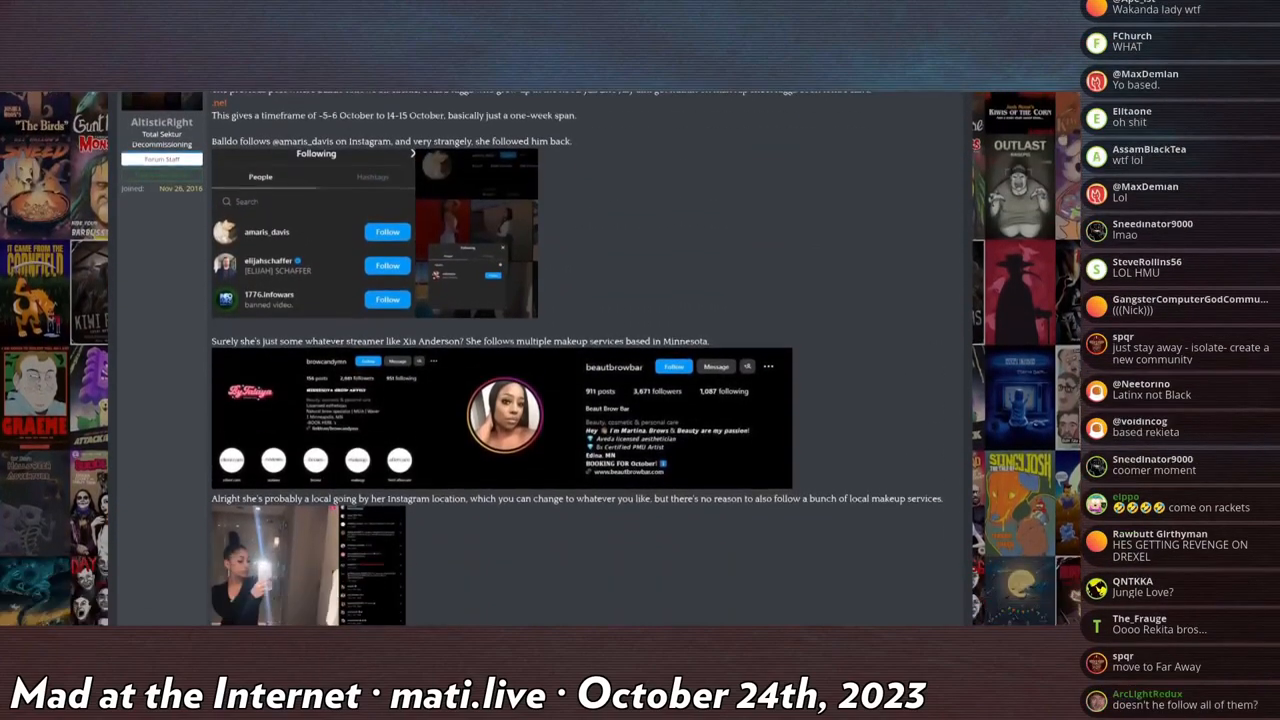
scroll(down, 3)
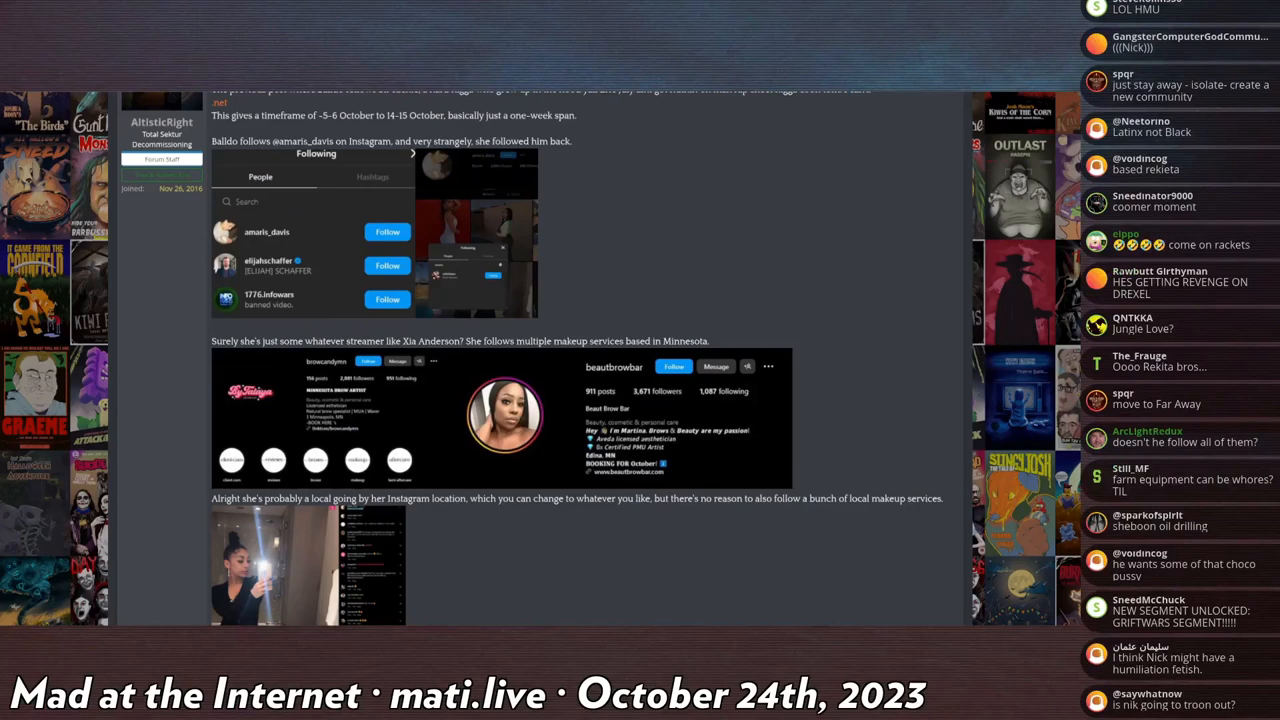
scroll(down, 3)
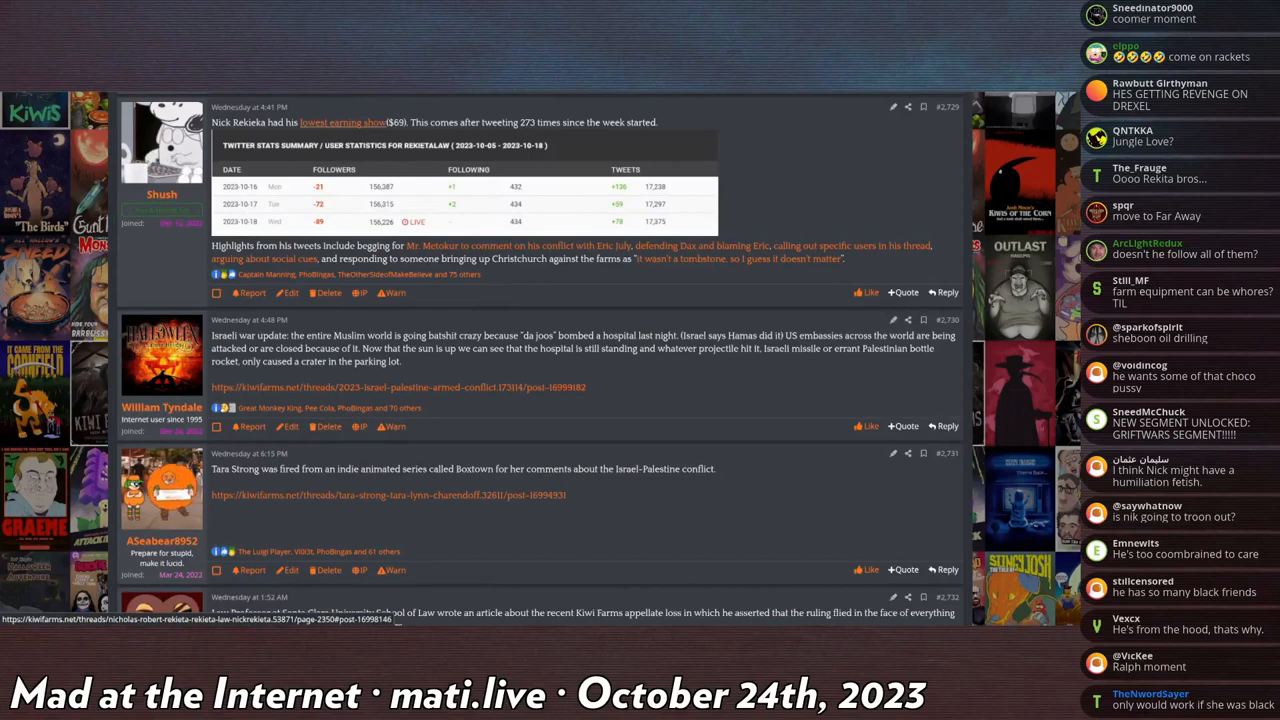
scroll(down, 3)
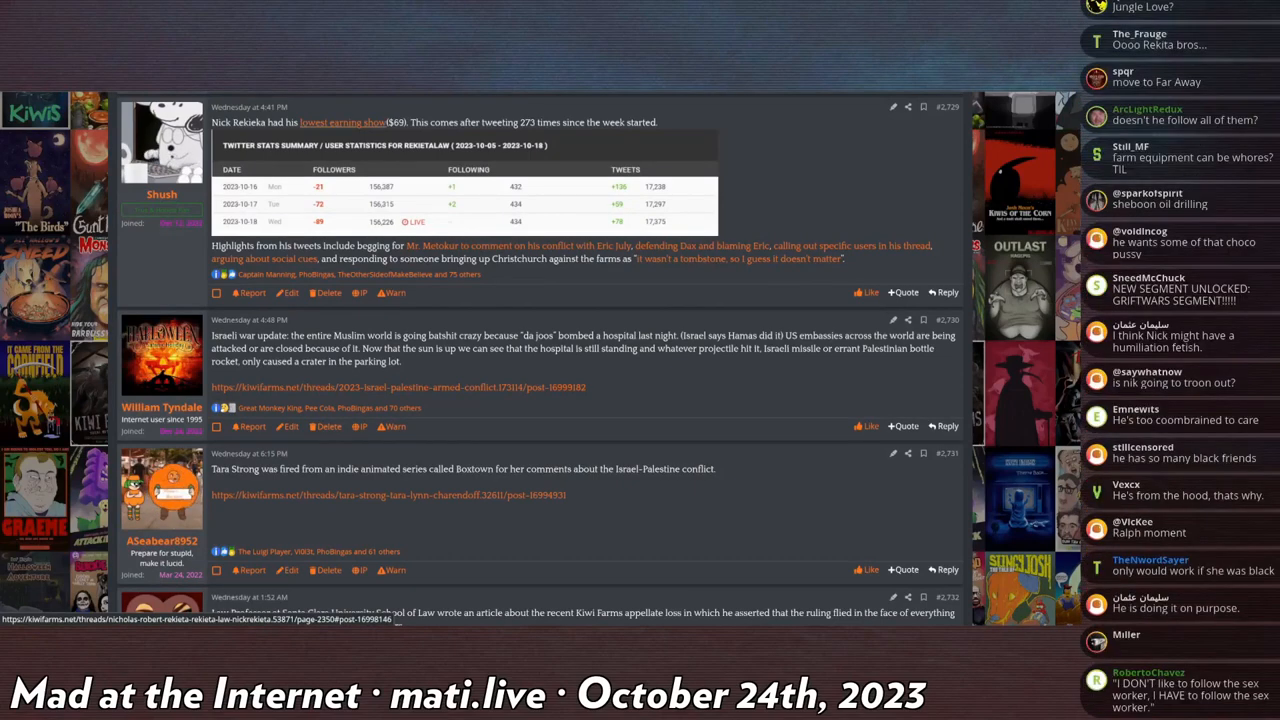
scroll(down, 3)
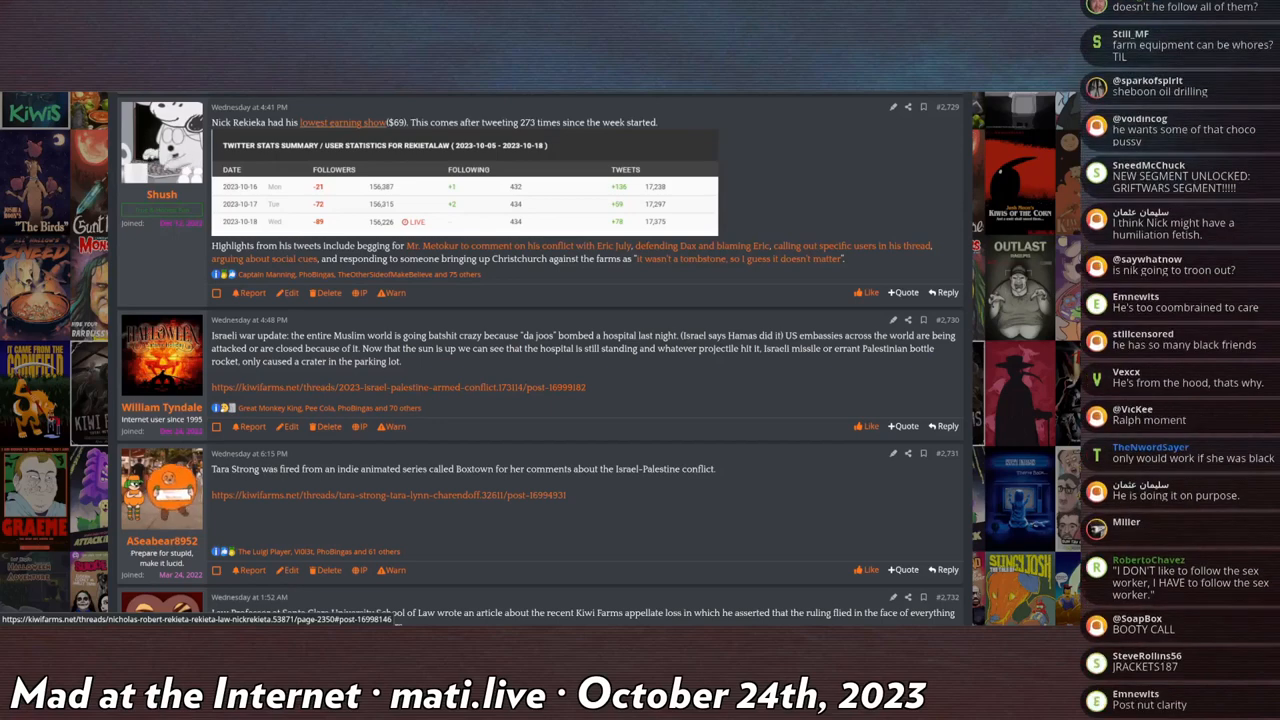
scroll(down, 3)
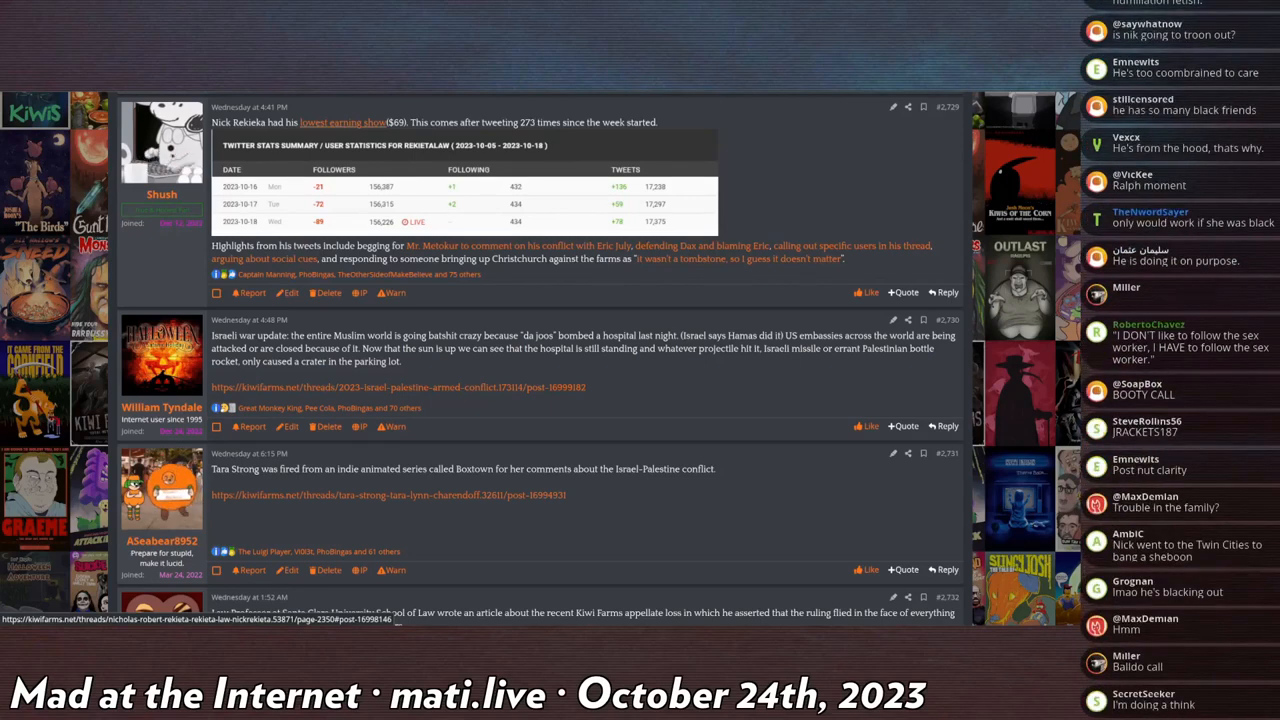
scroll(down, 3)
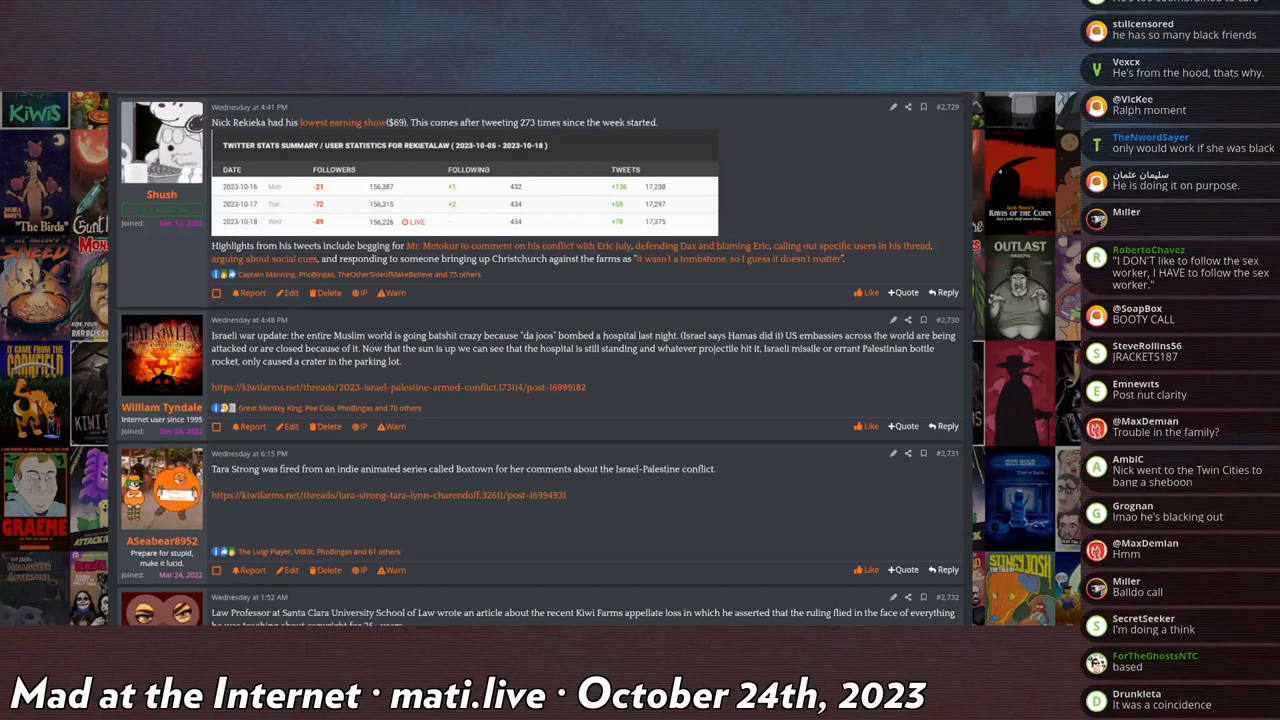
scroll(down, 3)
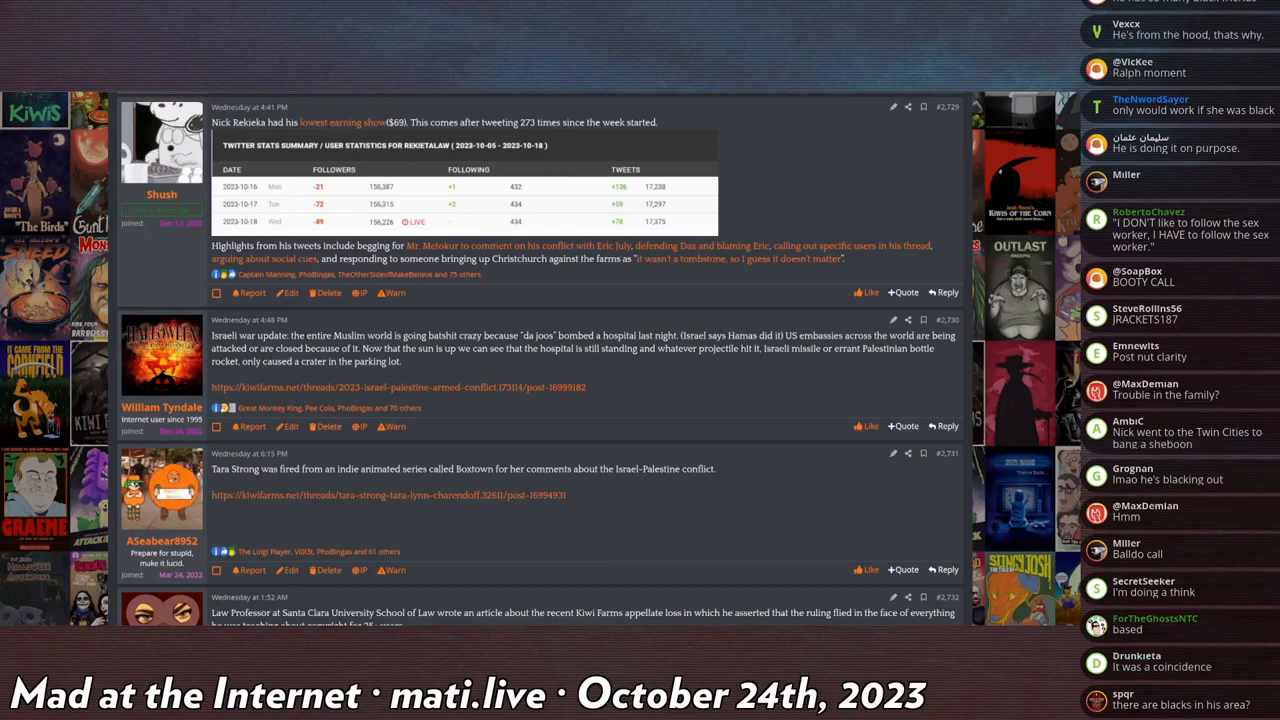
scroll(down, 3)
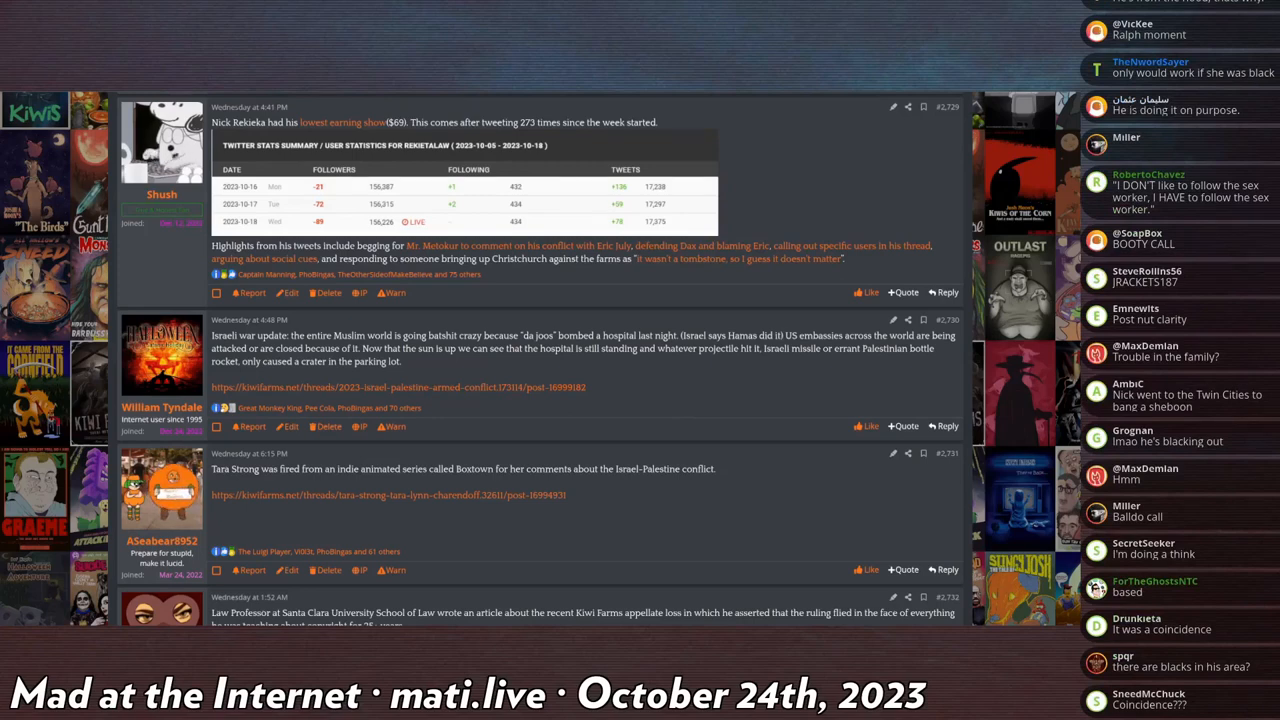
scroll(down, 3)
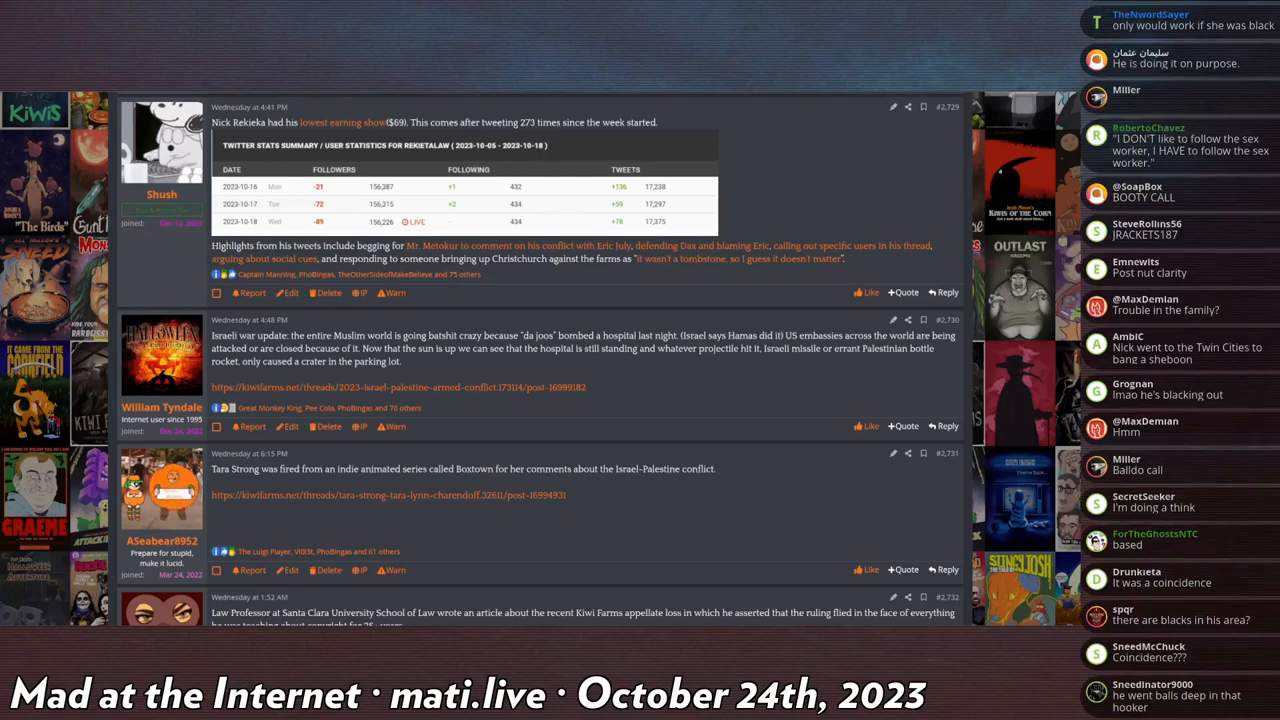
scroll(down, 3)
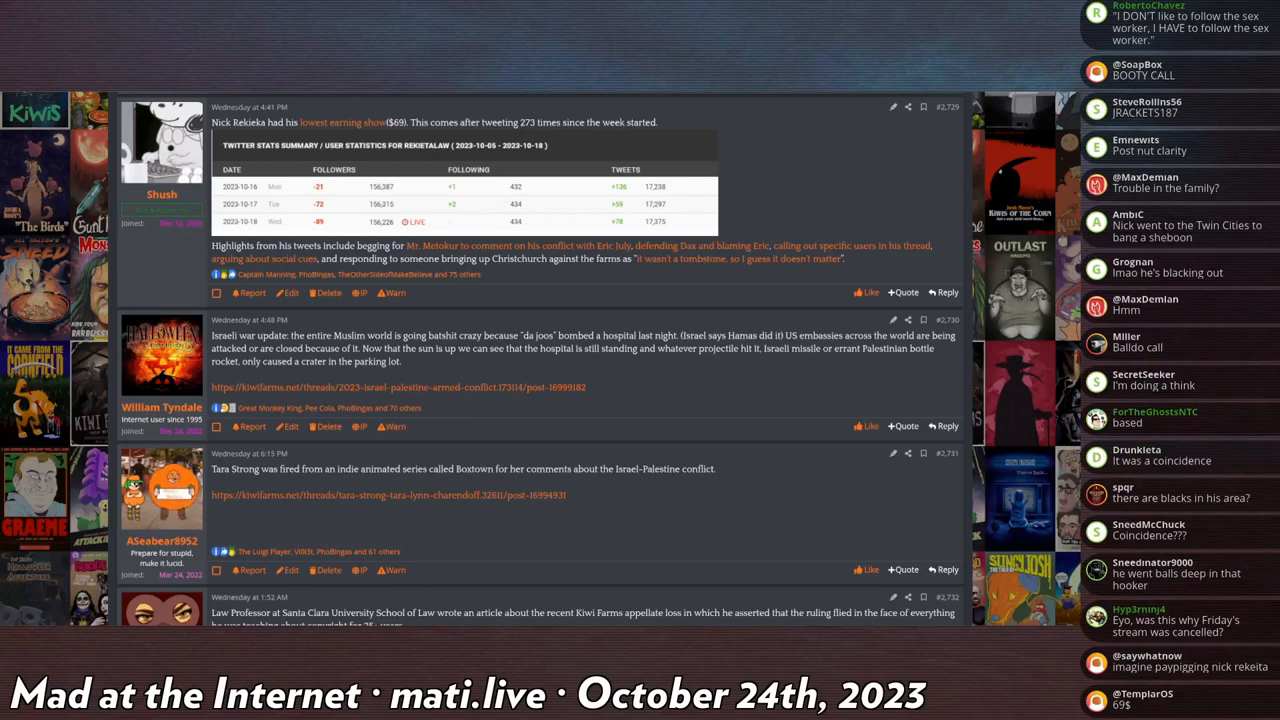
scroll(down, 3)
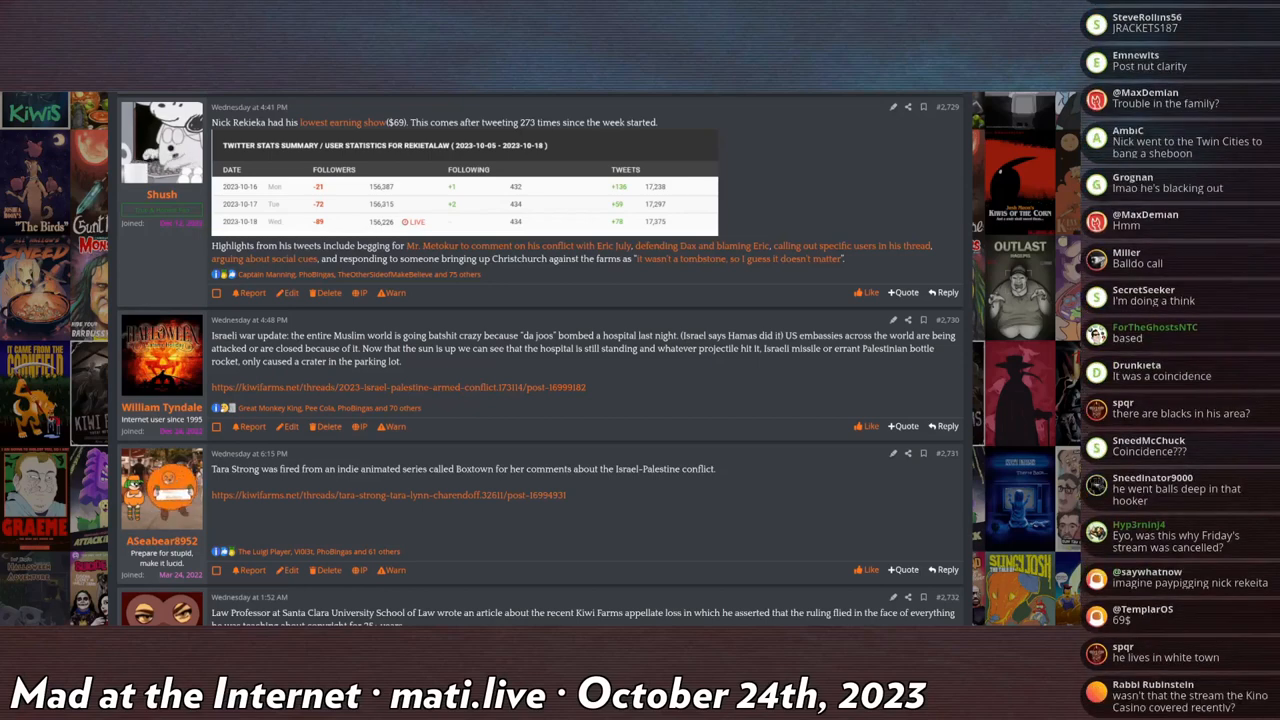
scroll(down, 3)
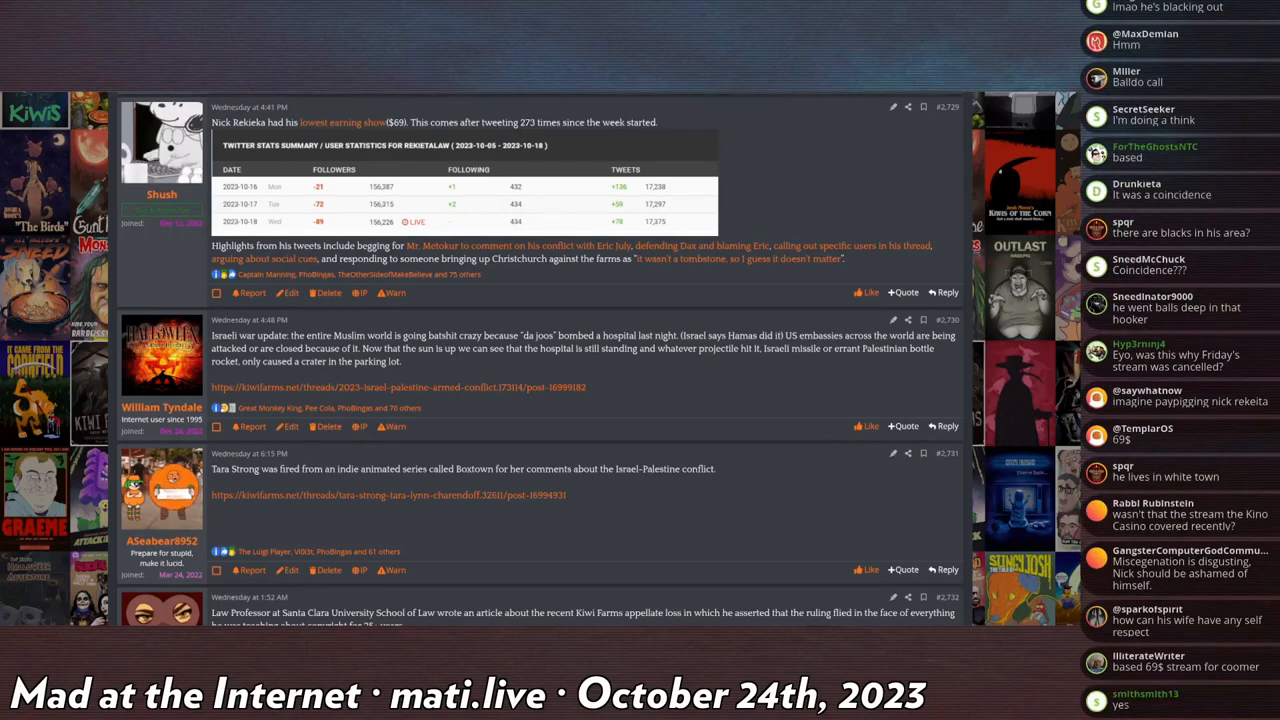
scroll(down, 3)
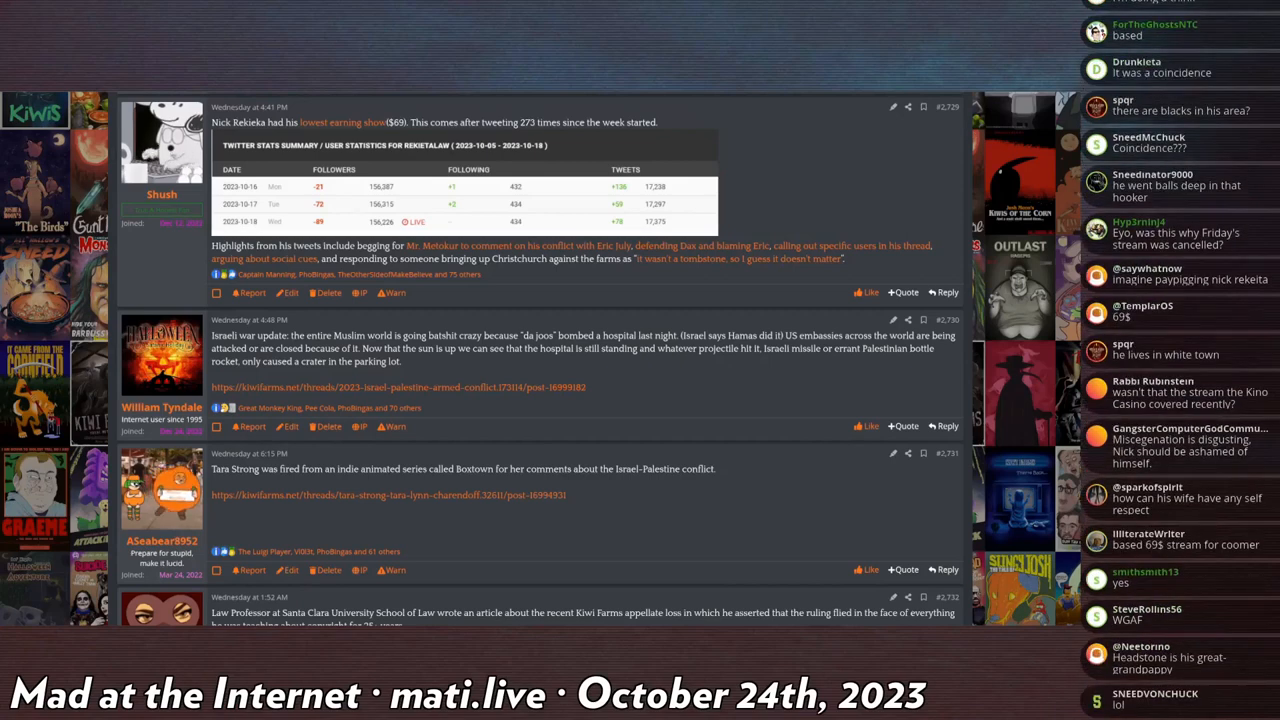
scroll(down, 3)
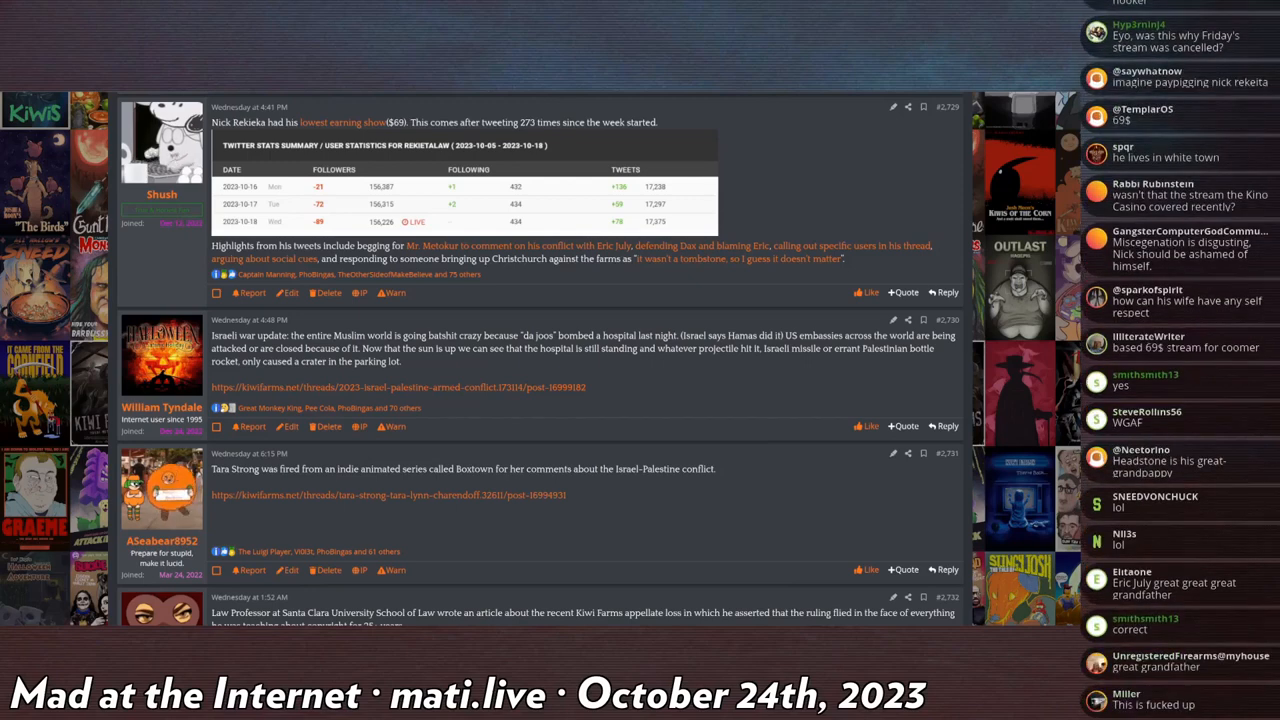
scroll(down, 3)
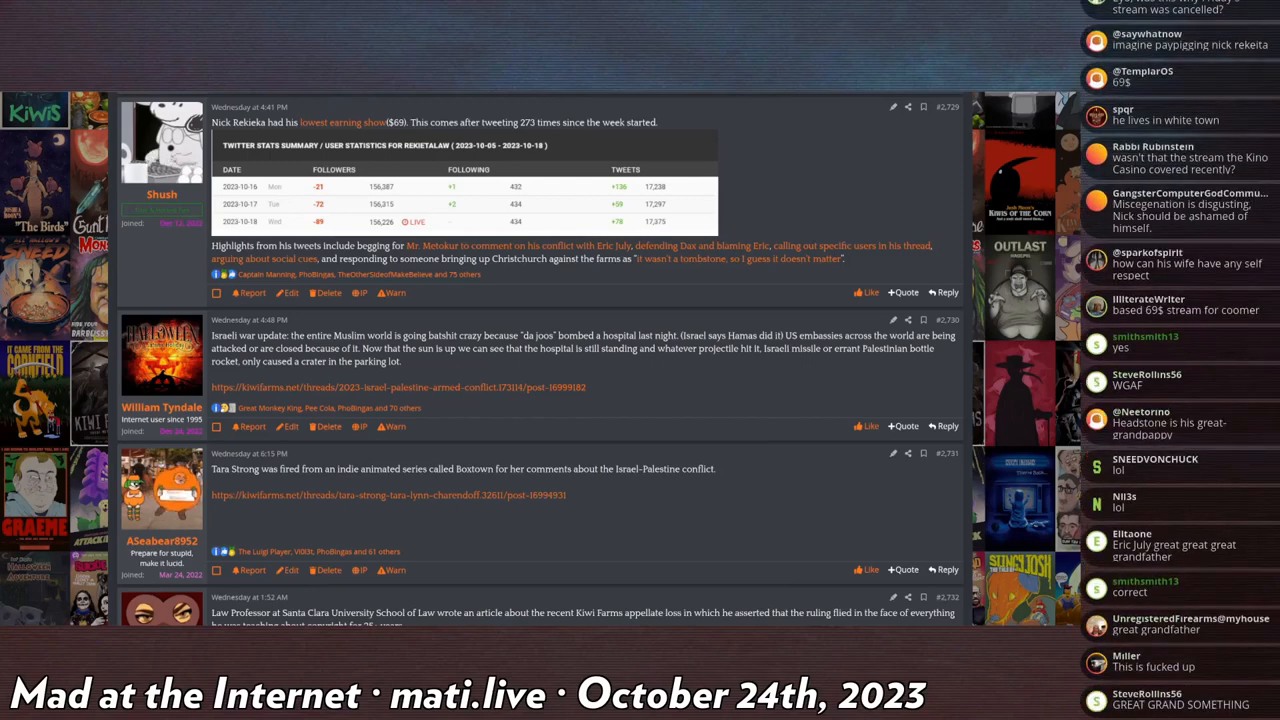
scroll(down, 3)
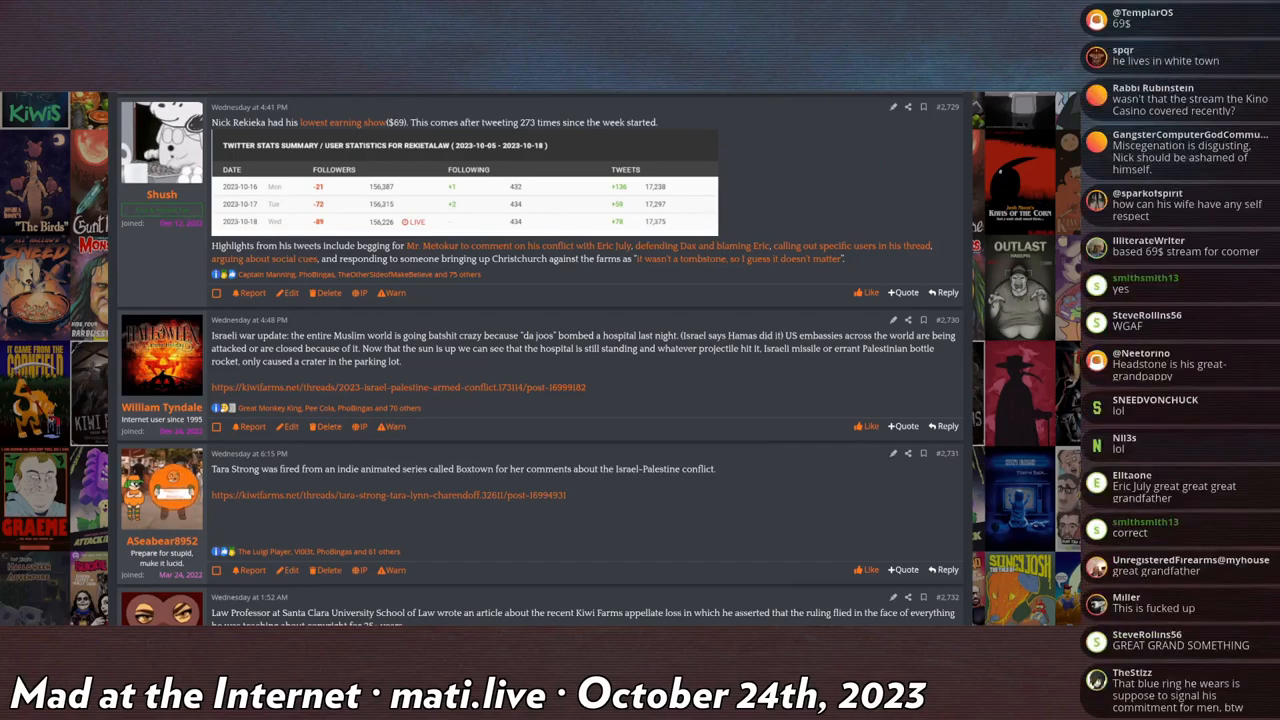
scroll(down, 3)
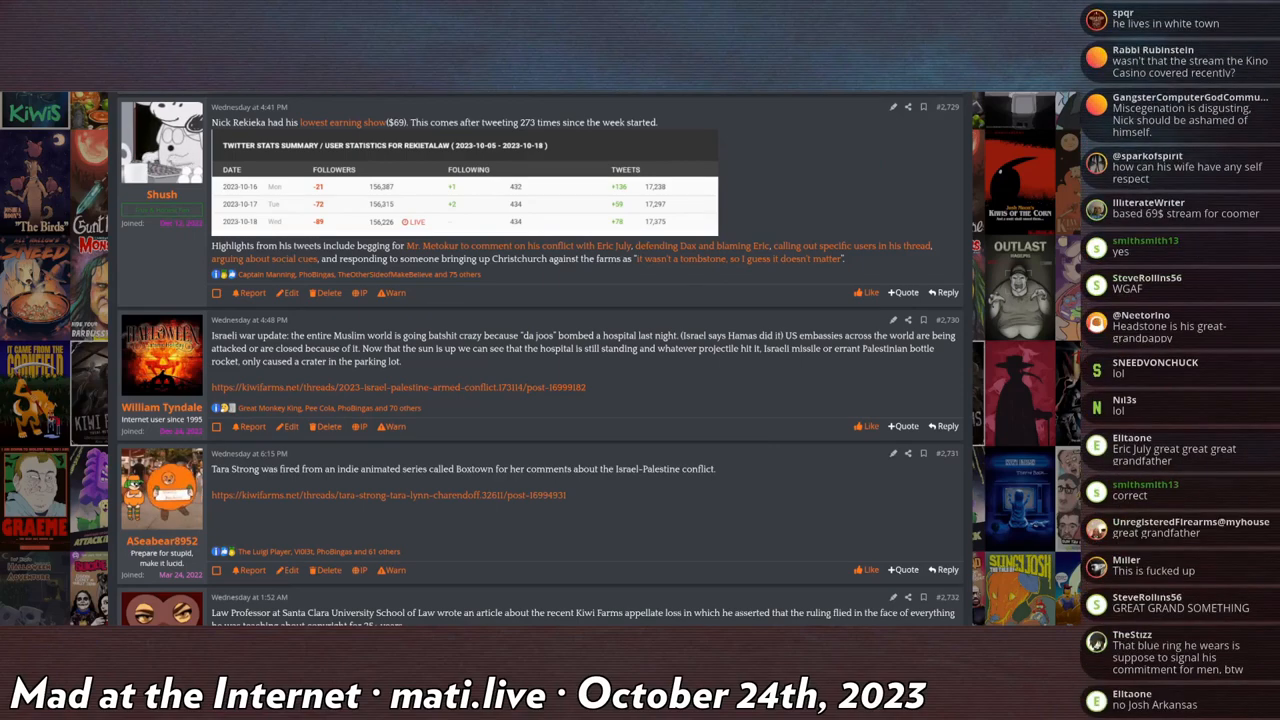
scroll(down, 3)
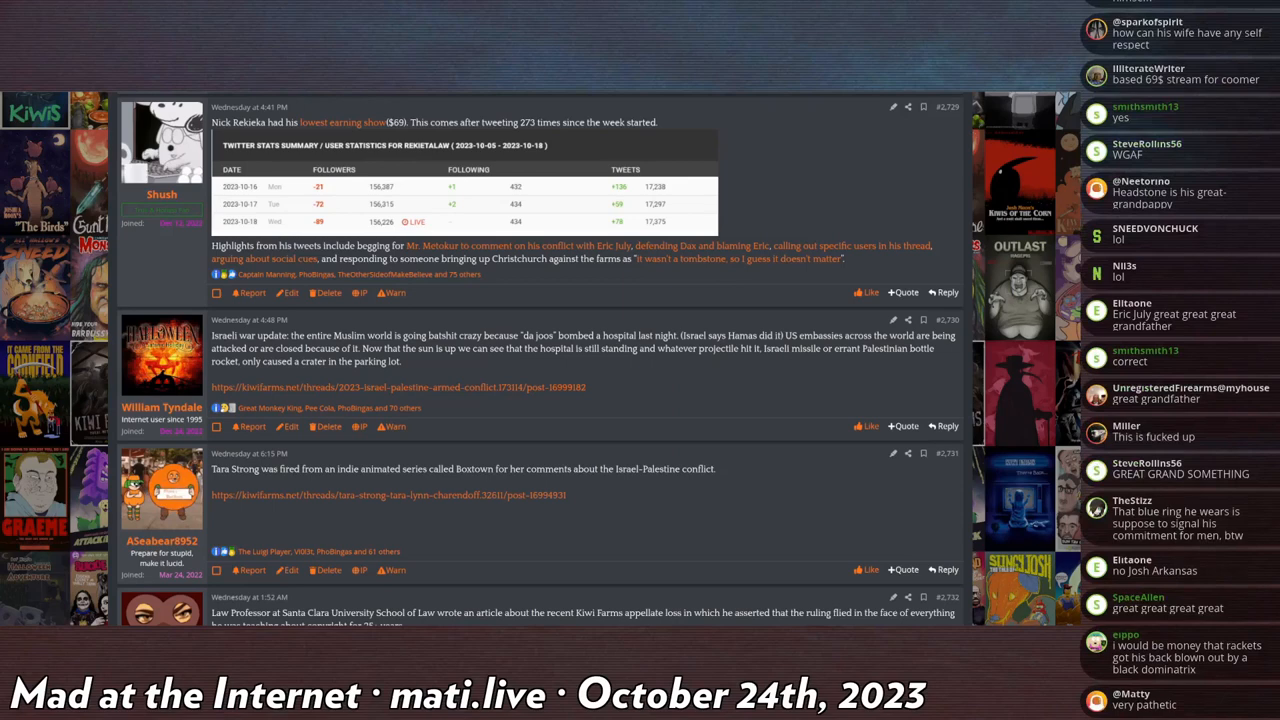
scroll(down, 3)
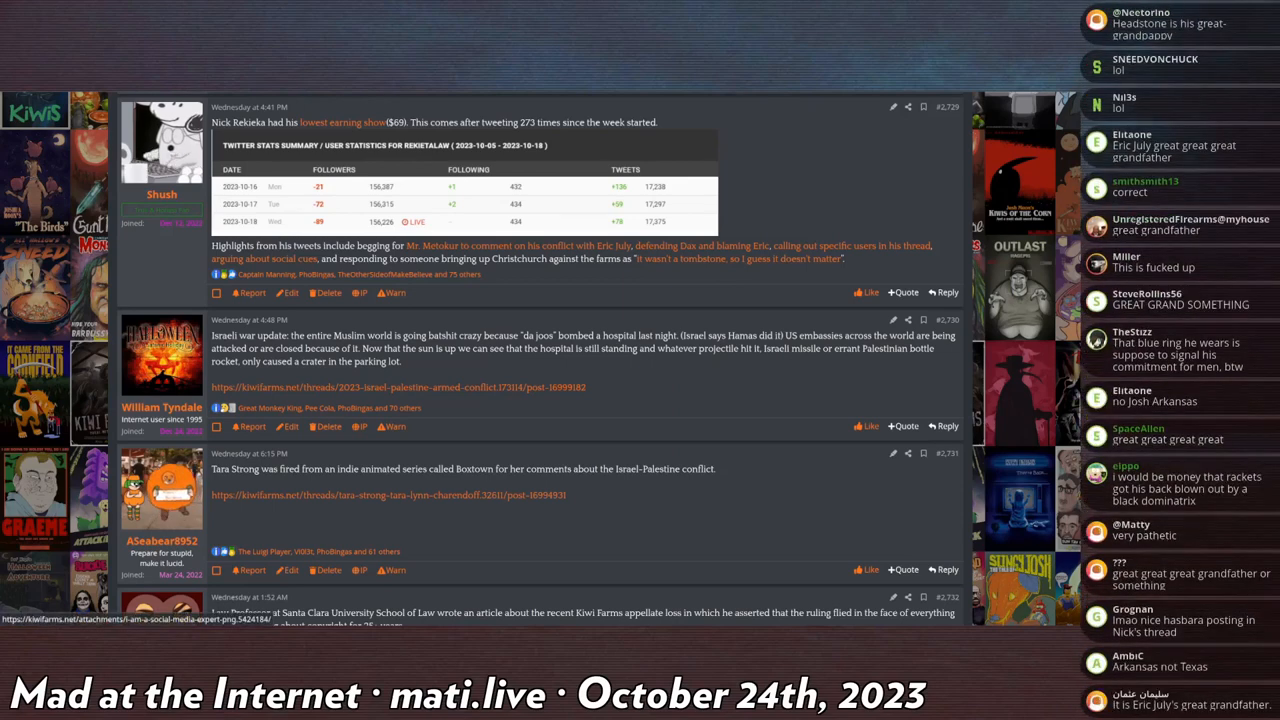
scroll(down, 3)
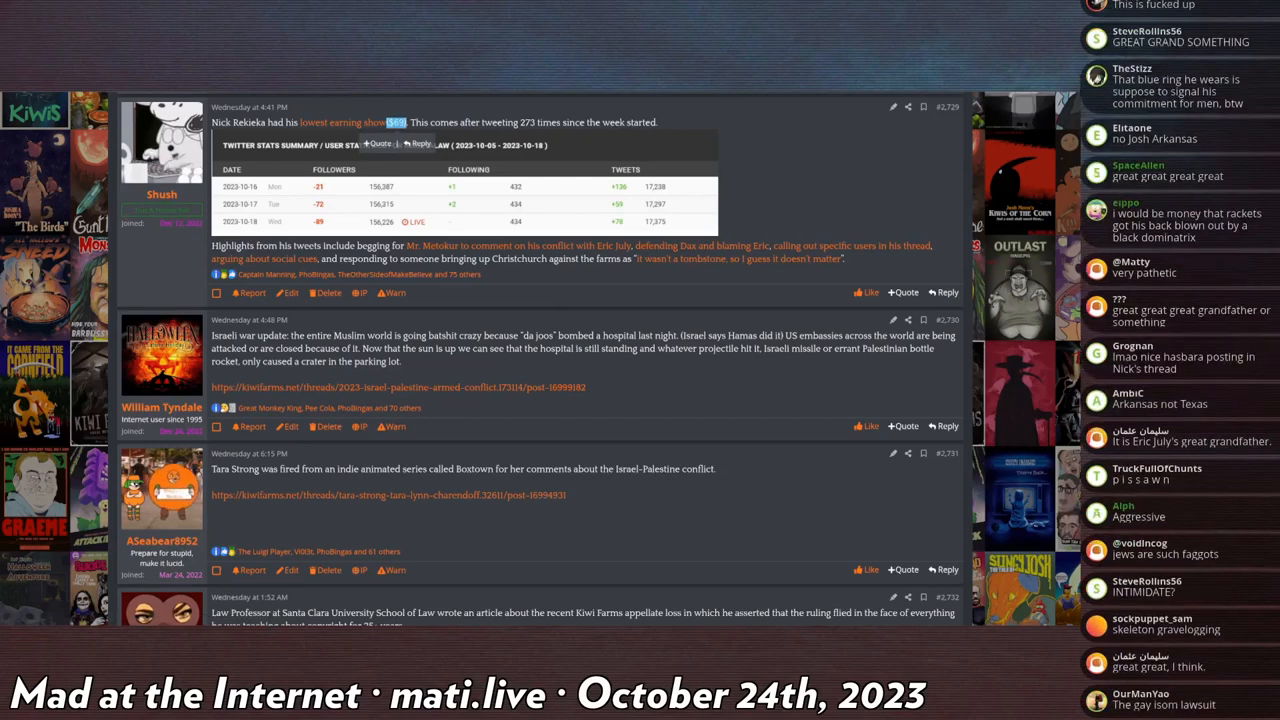
scroll(down, 3)
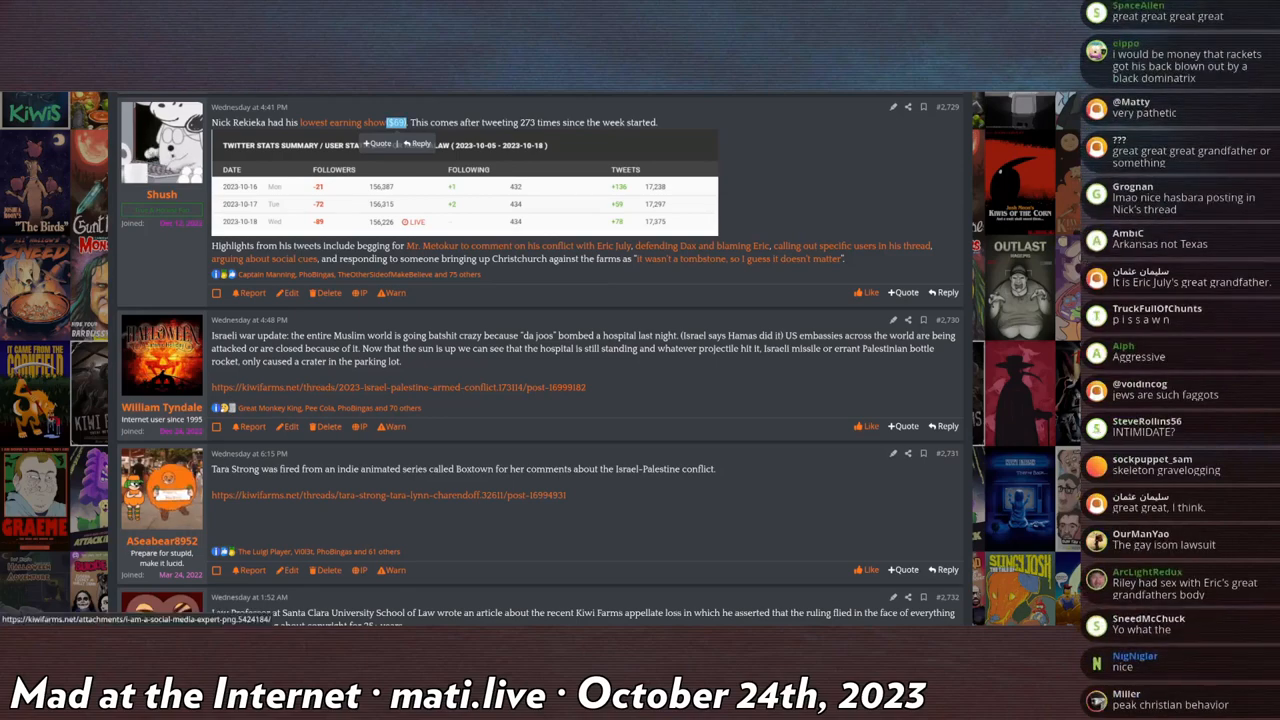
scroll(down, 3)
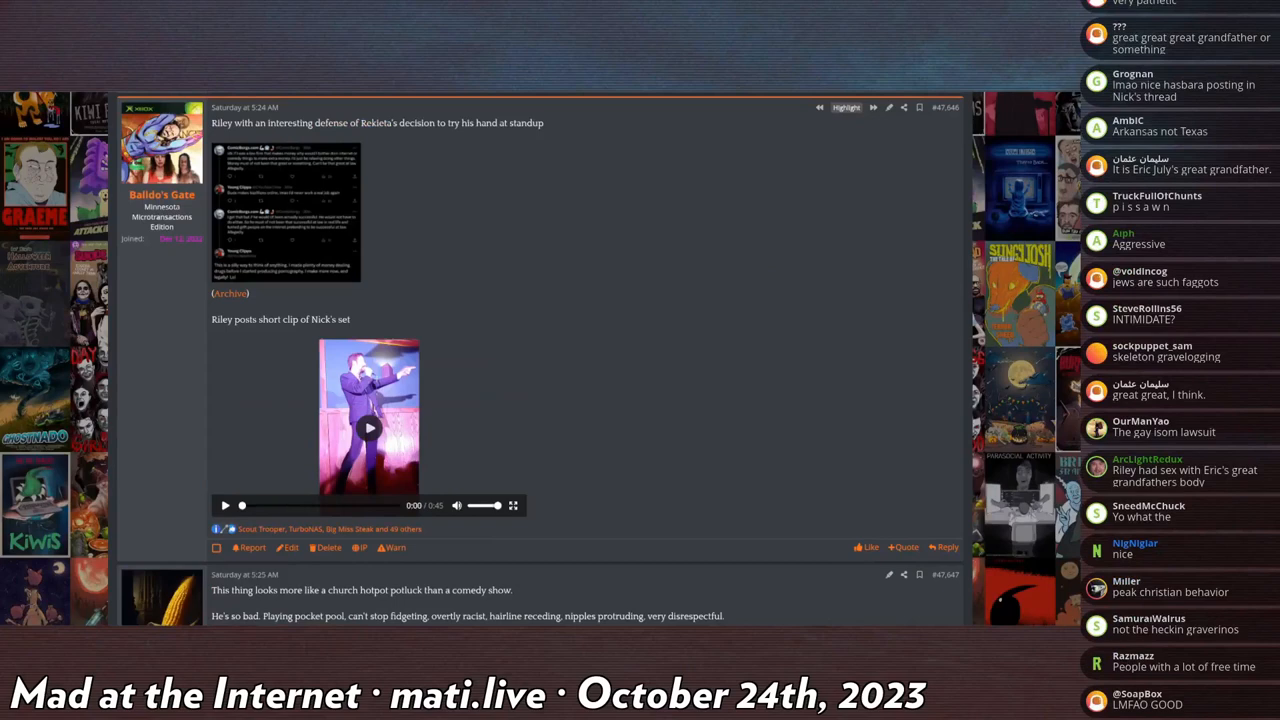
scroll(down, 3)
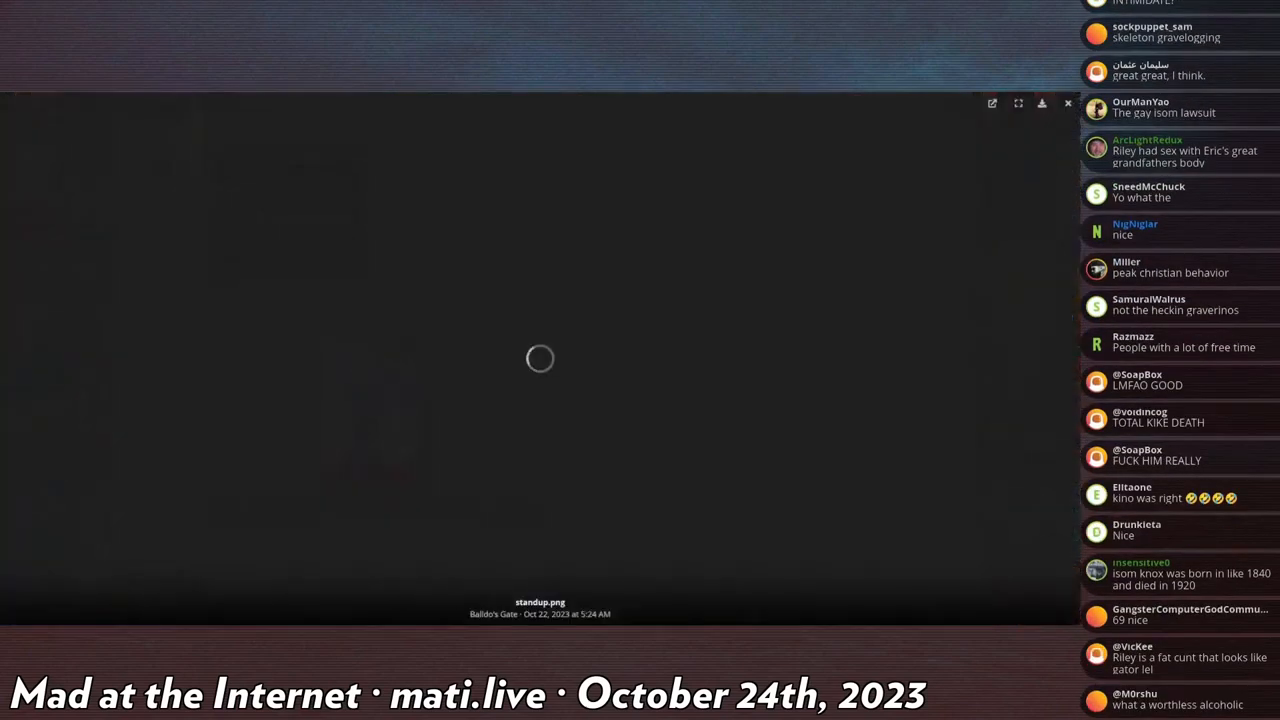
scroll(down, 3)
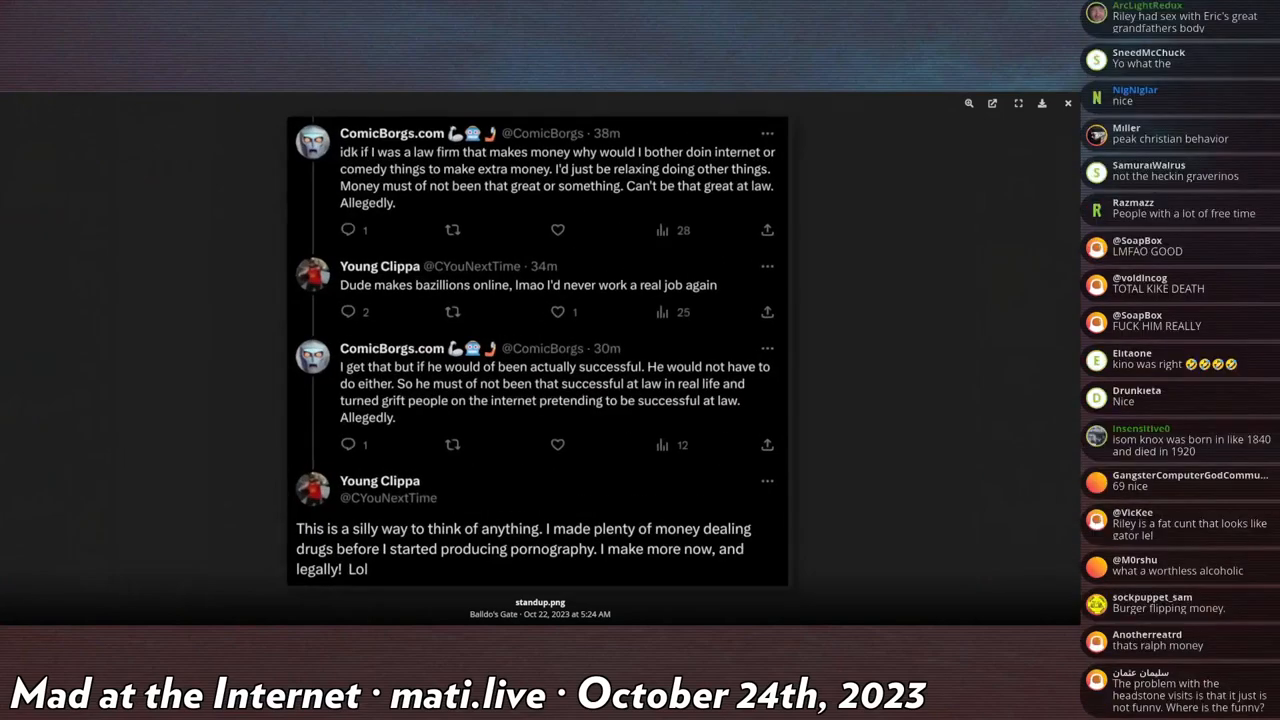
click(1064, 104)
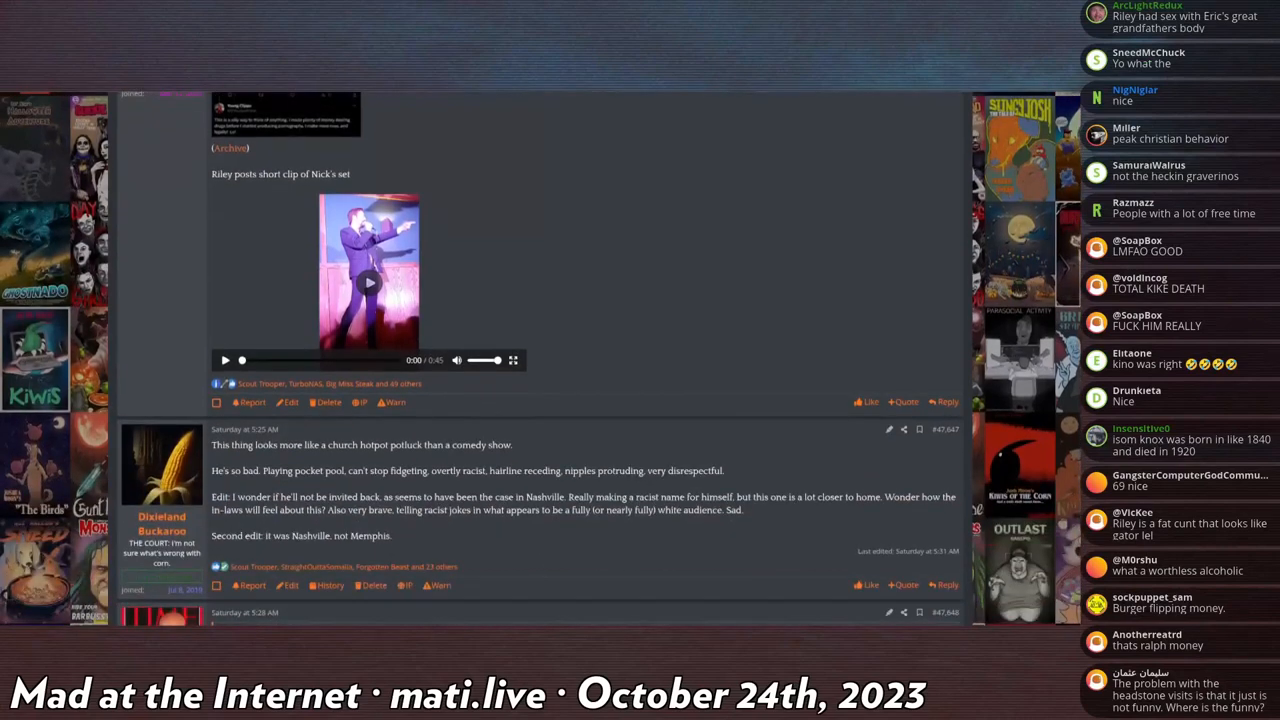
Step: Reach the post with the embedded stand-up clip and expand it to full screen
scroll(down, 3)
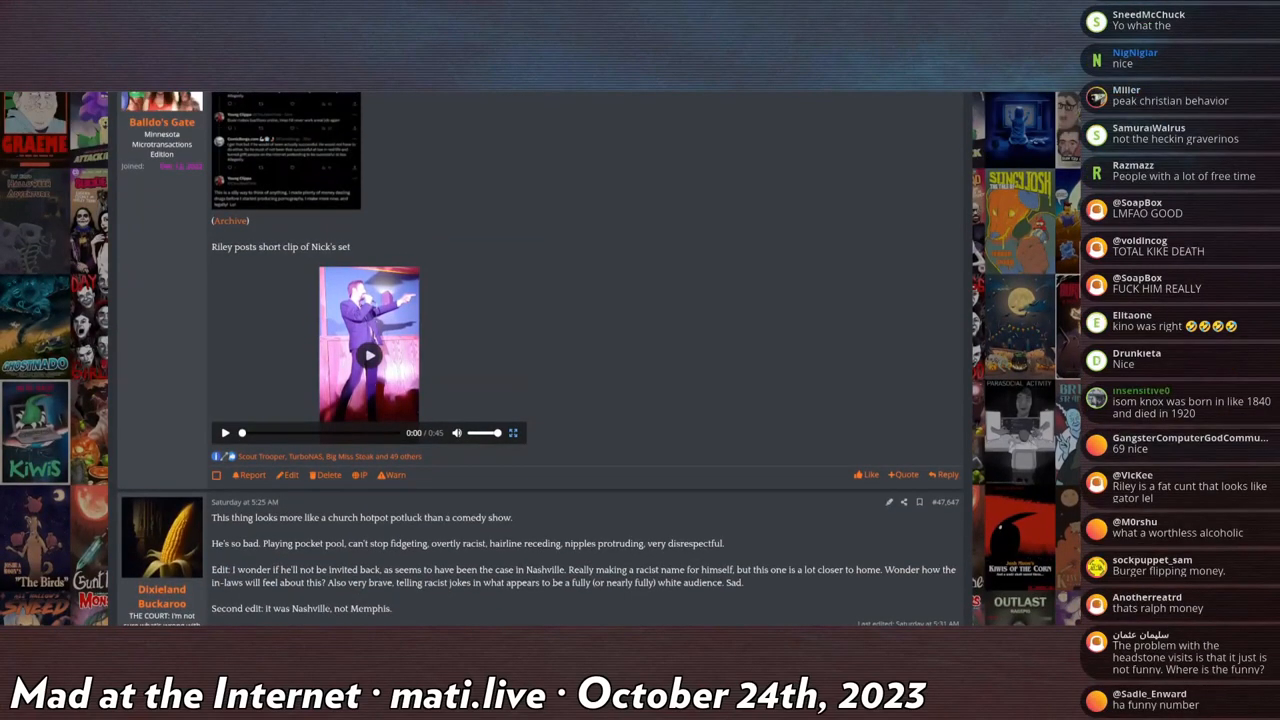
scroll(down, 3)
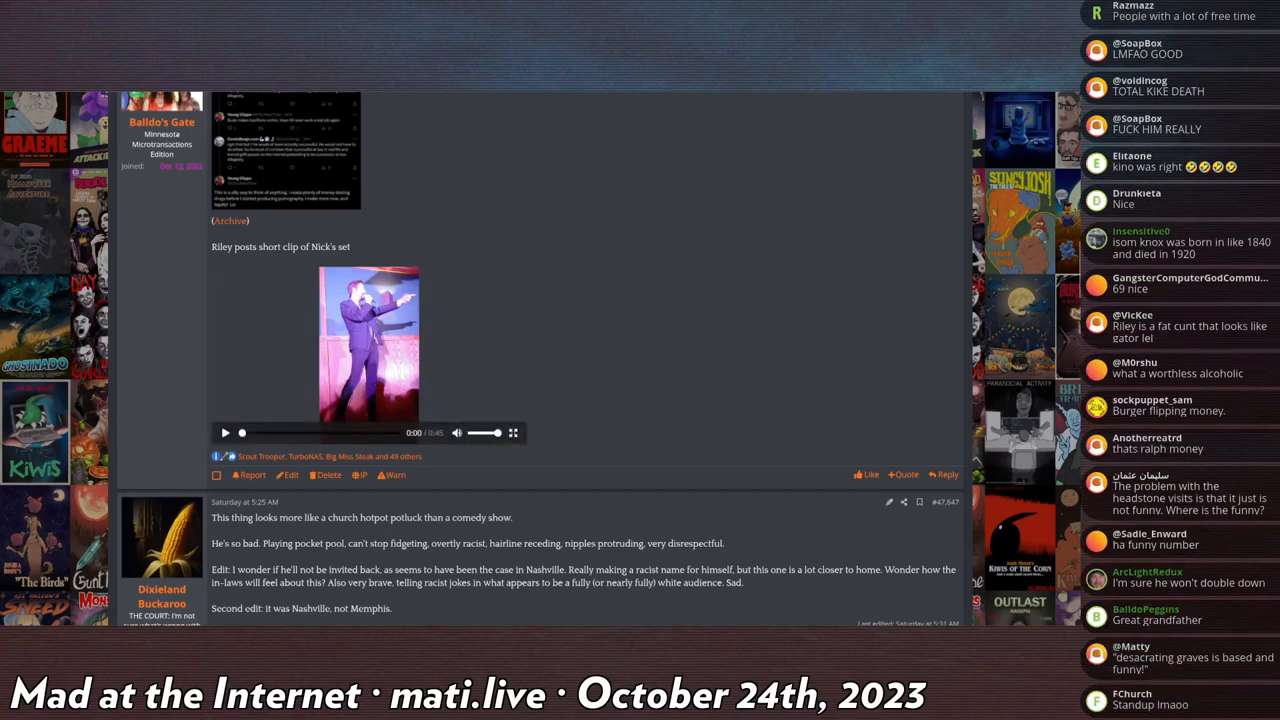
click(512, 432)
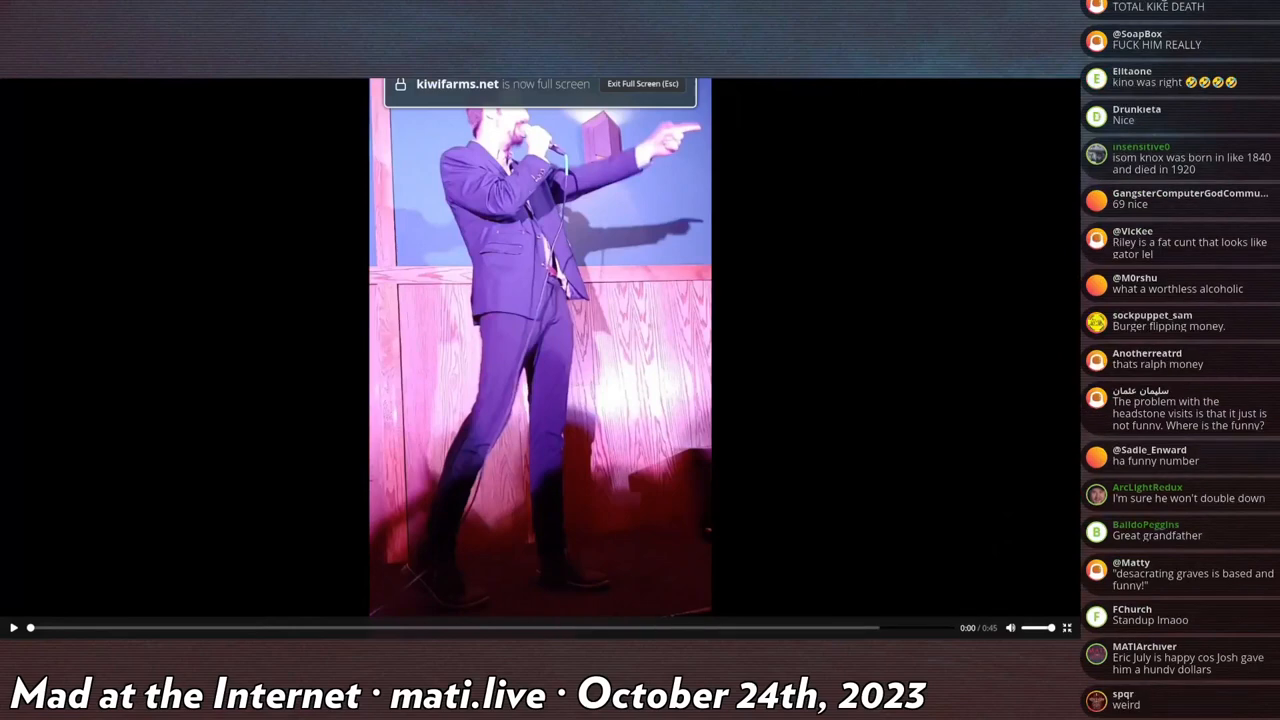
Step: Play the full-screen stand-up clip through to its end and return to the thread
scroll(down, 3)
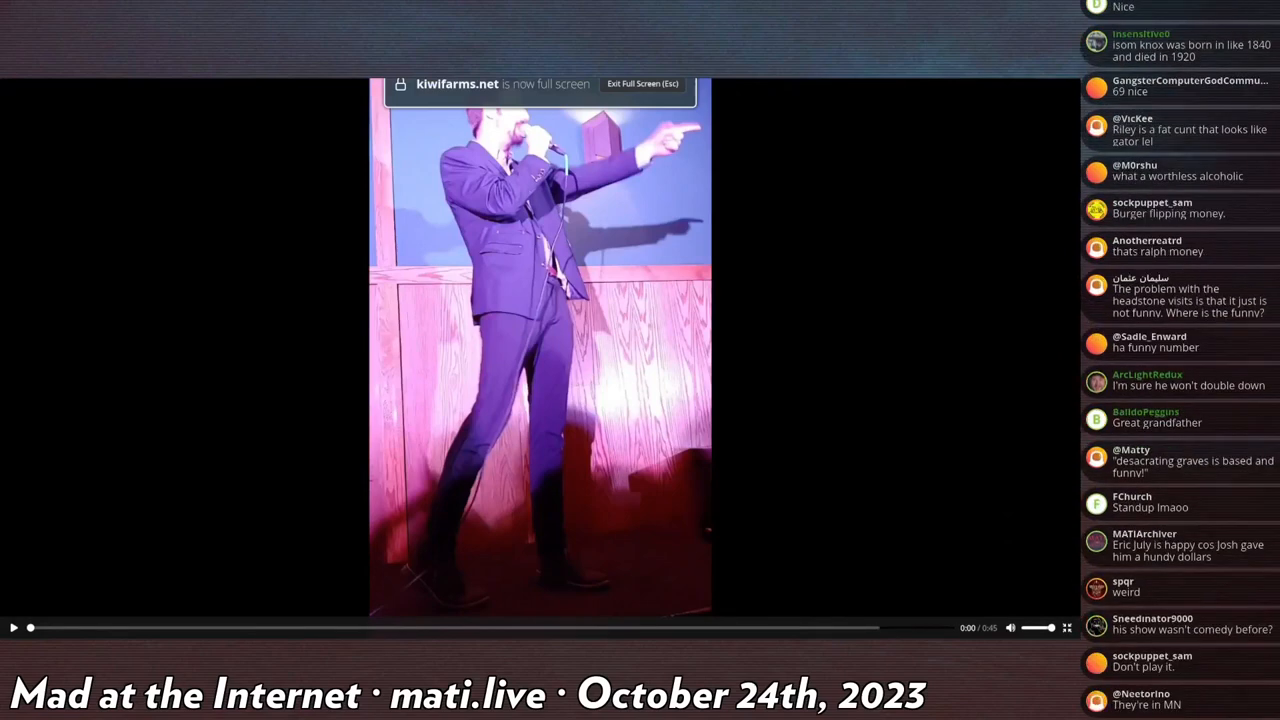
scroll(down, 3)
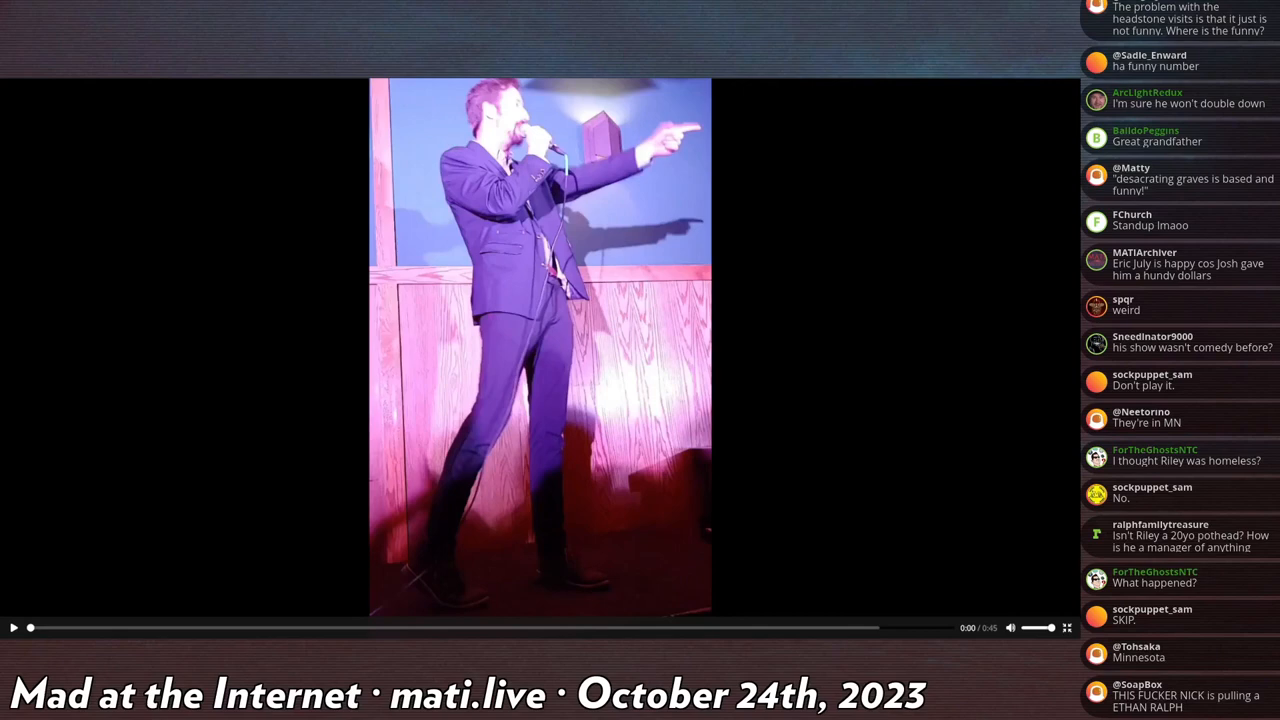
click(16, 628)
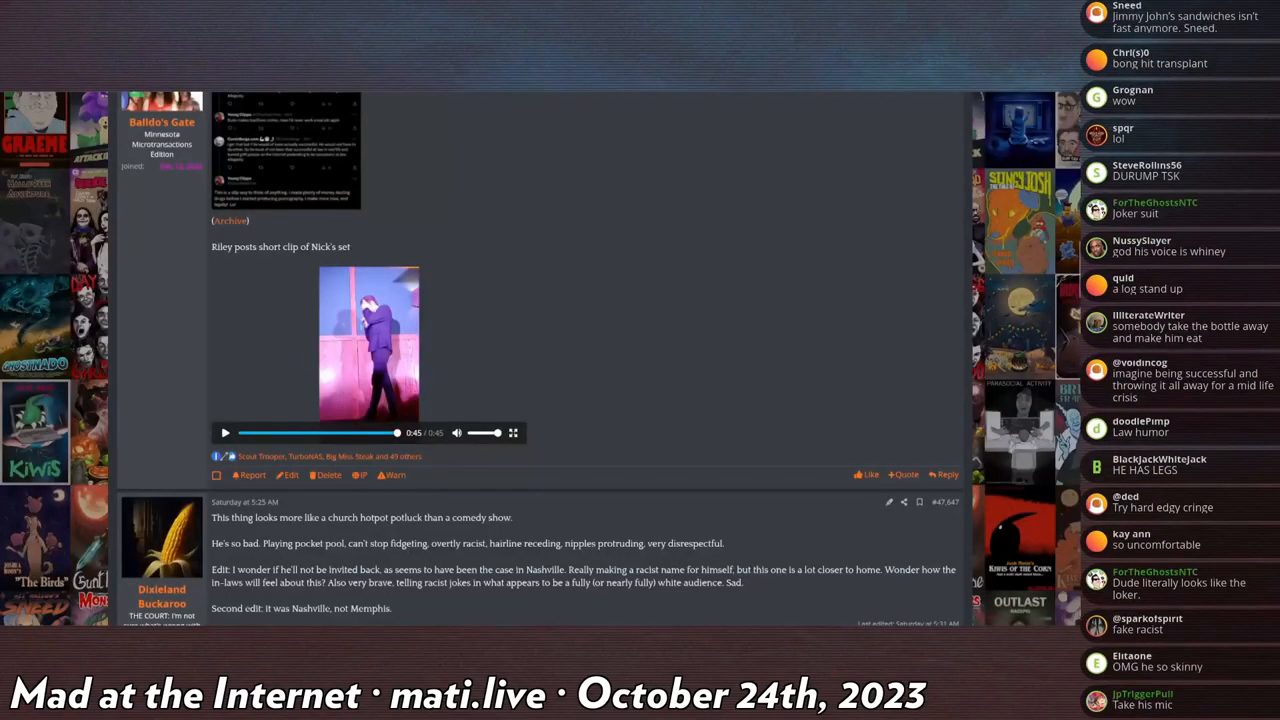
scroll(down, 3)
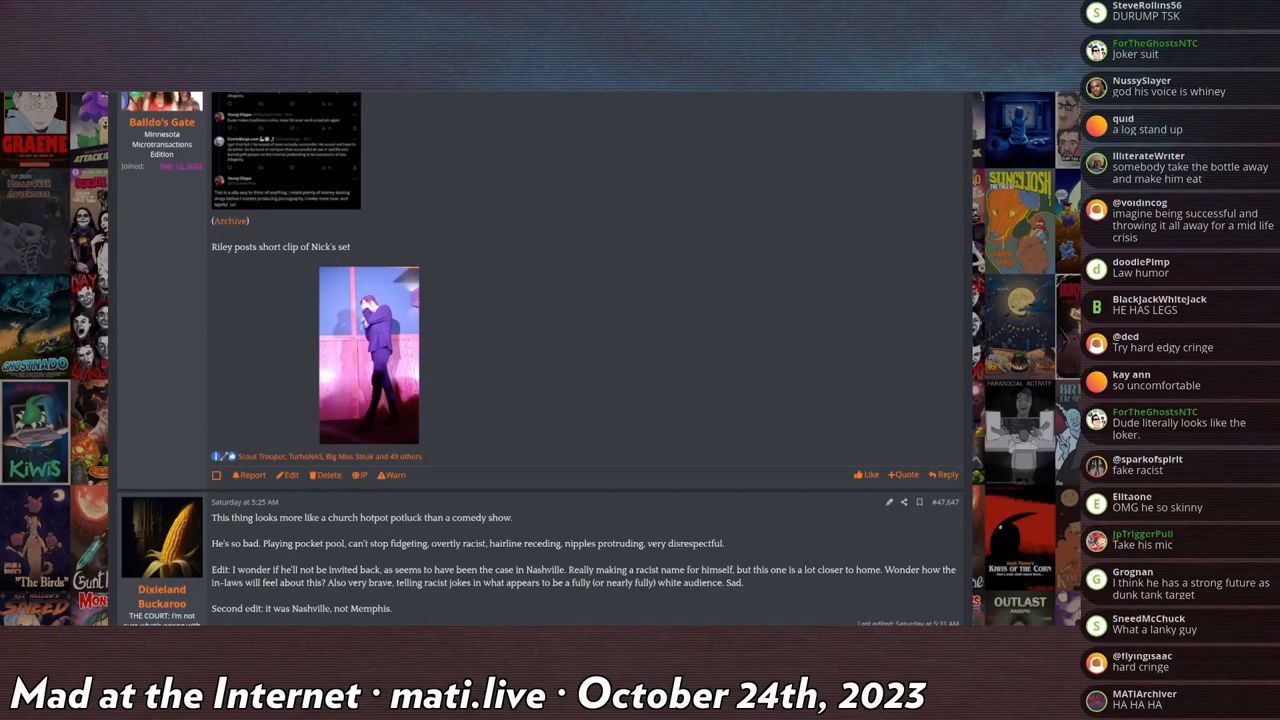
scroll(down, 3)
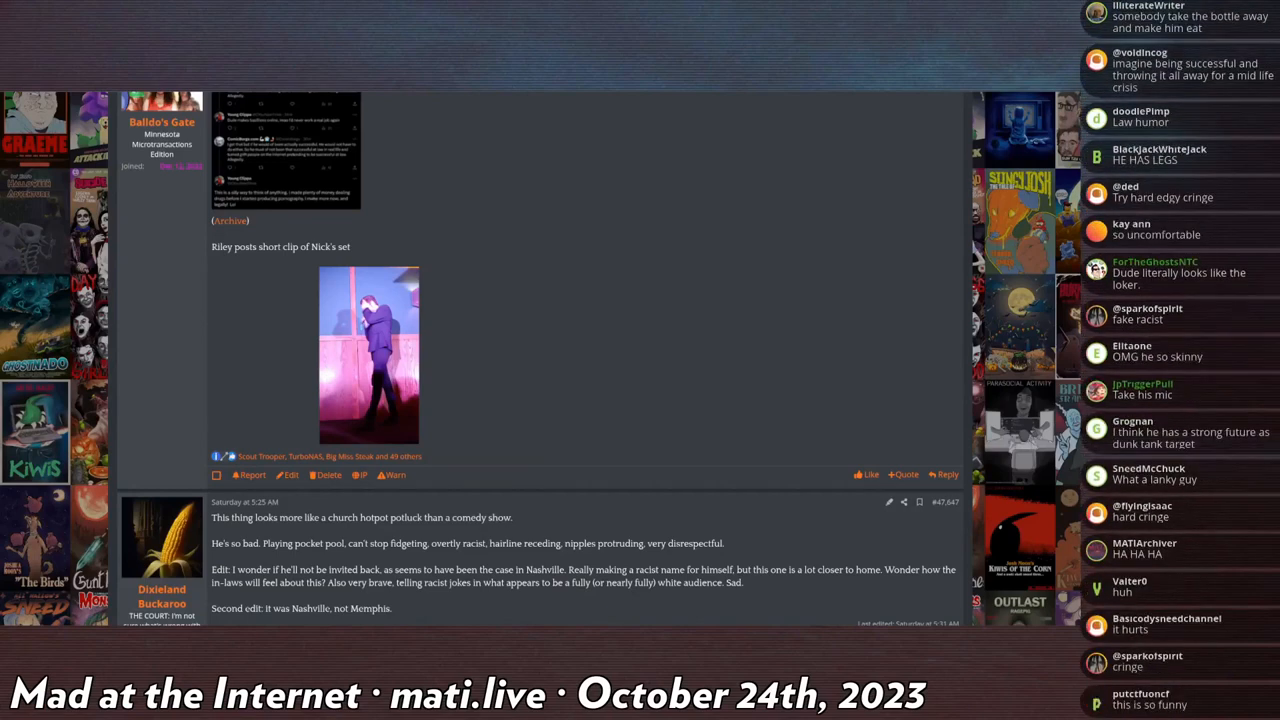
scroll(down, 3)
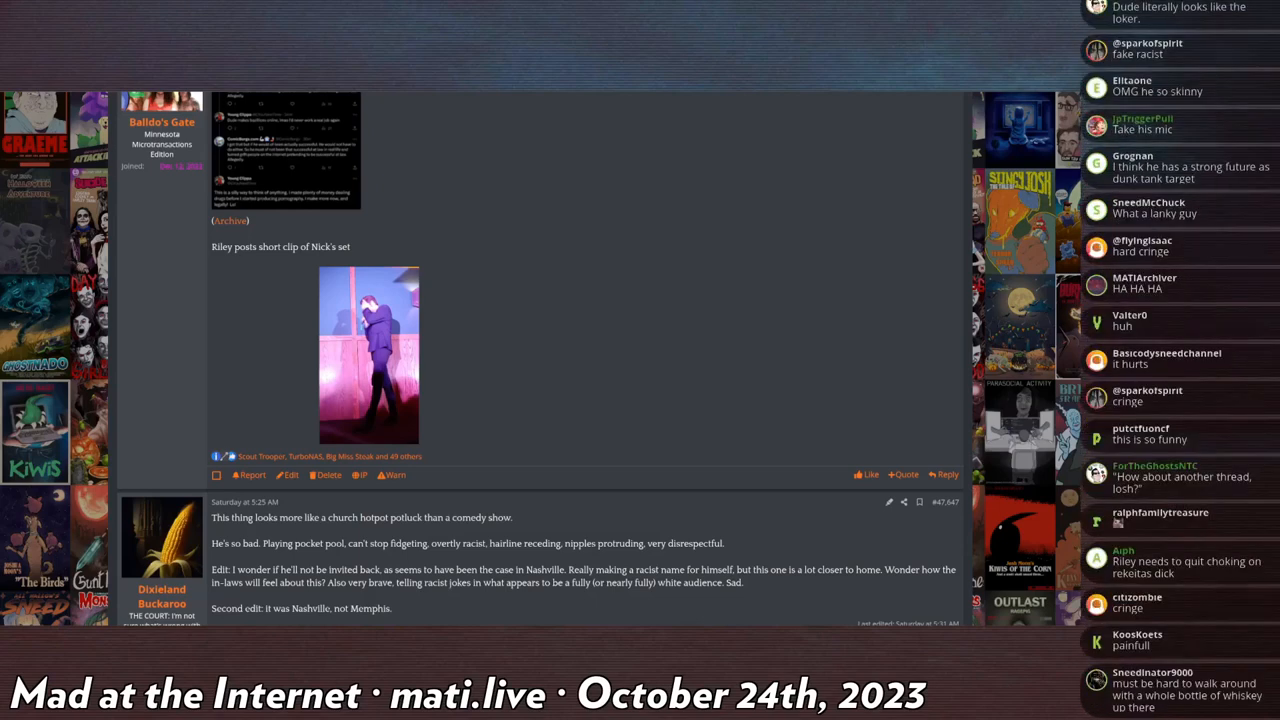
scroll(down, 3)
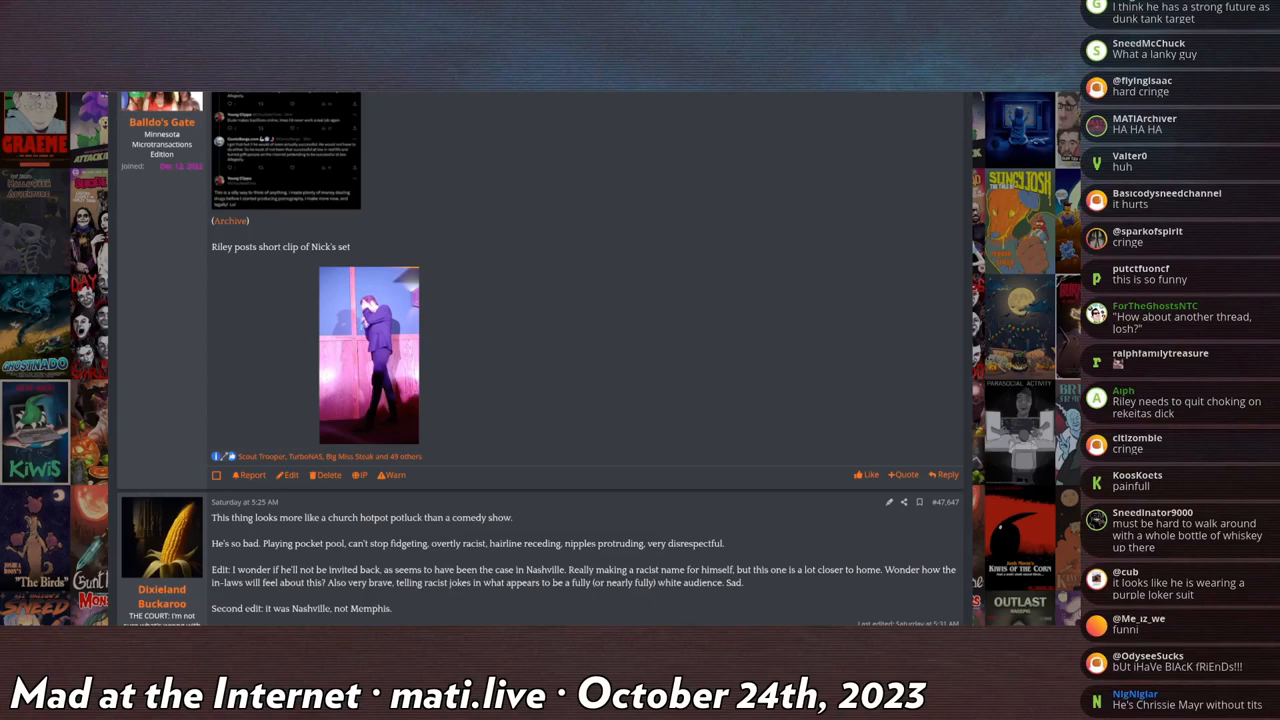
scroll(down, 3)
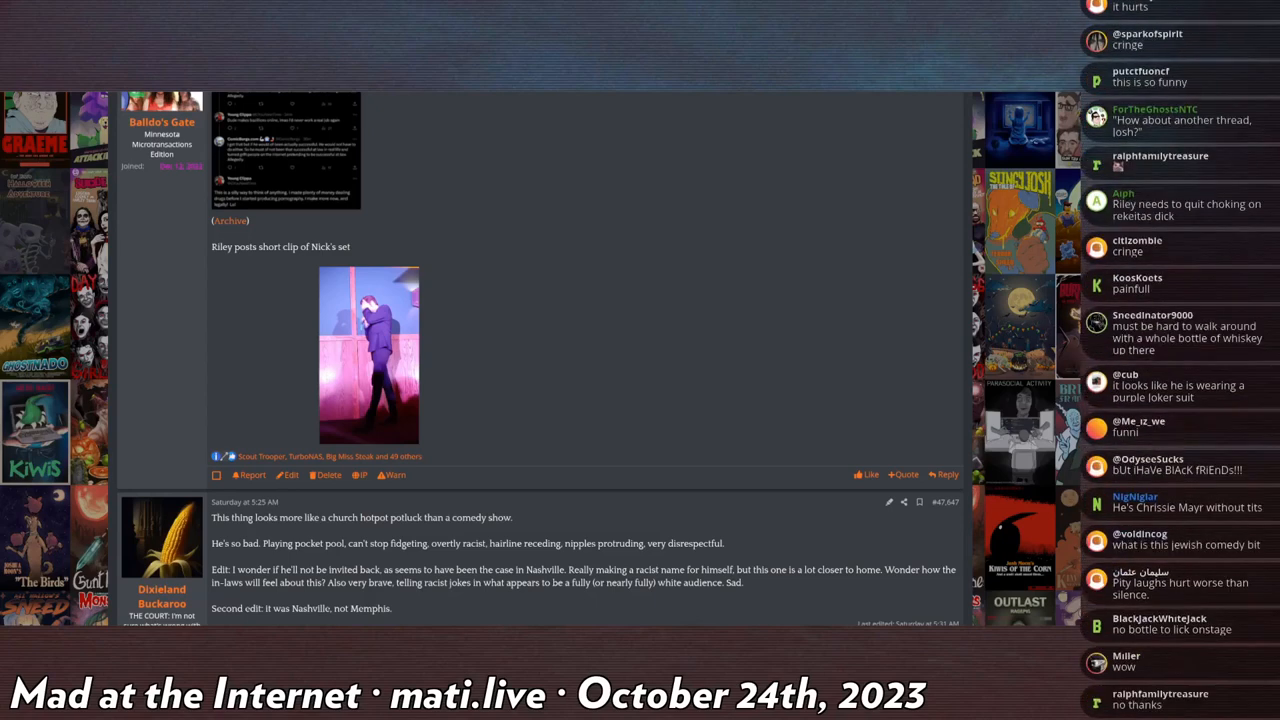
scroll(down, 3)
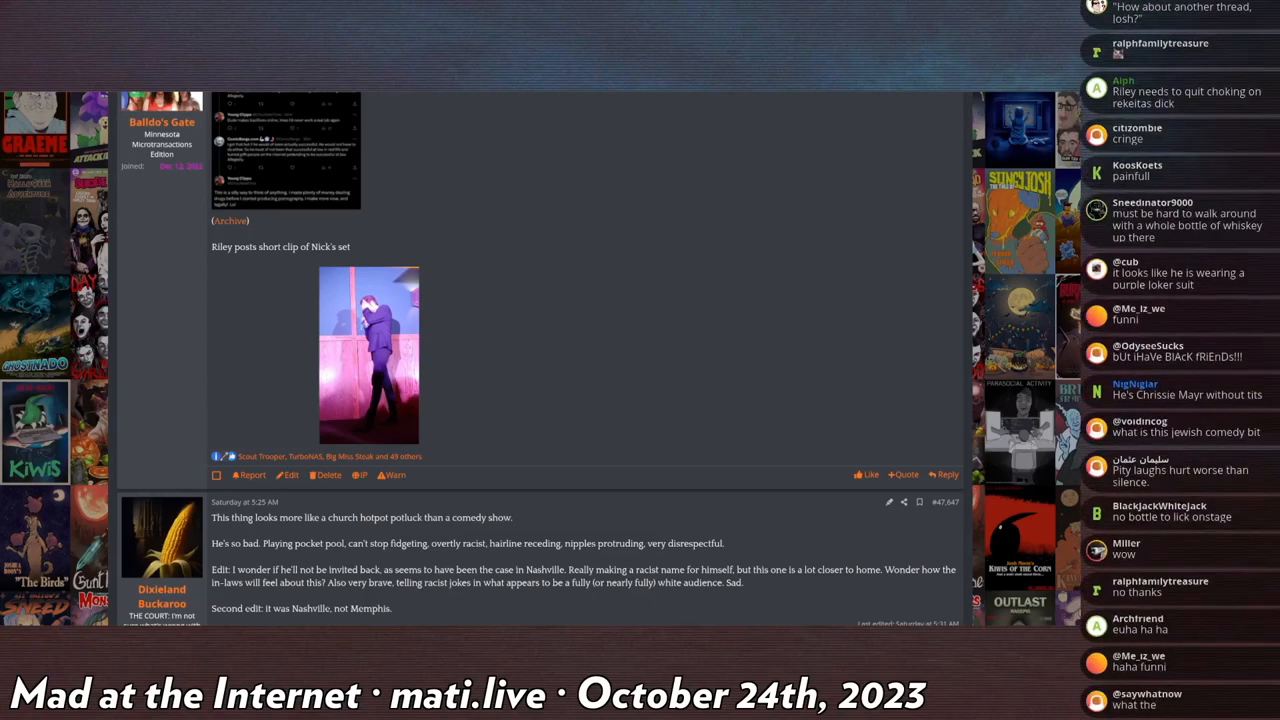
scroll(down, 3)
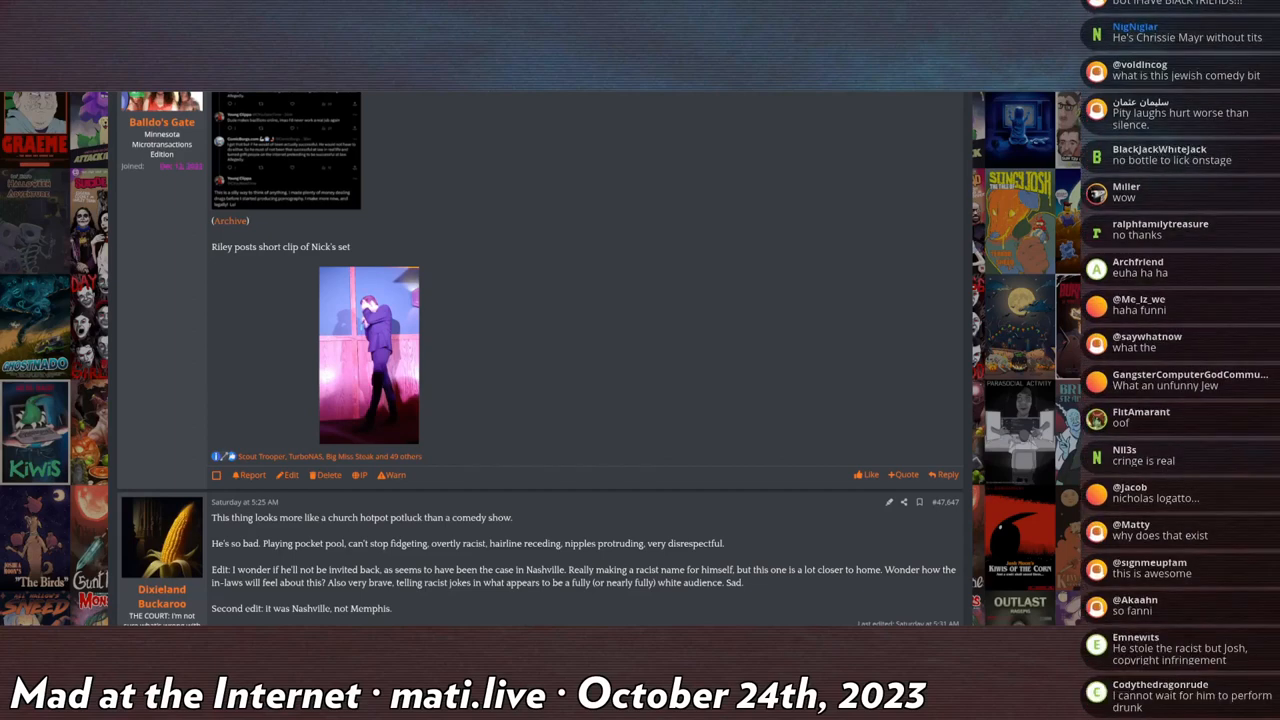
scroll(down, 3)
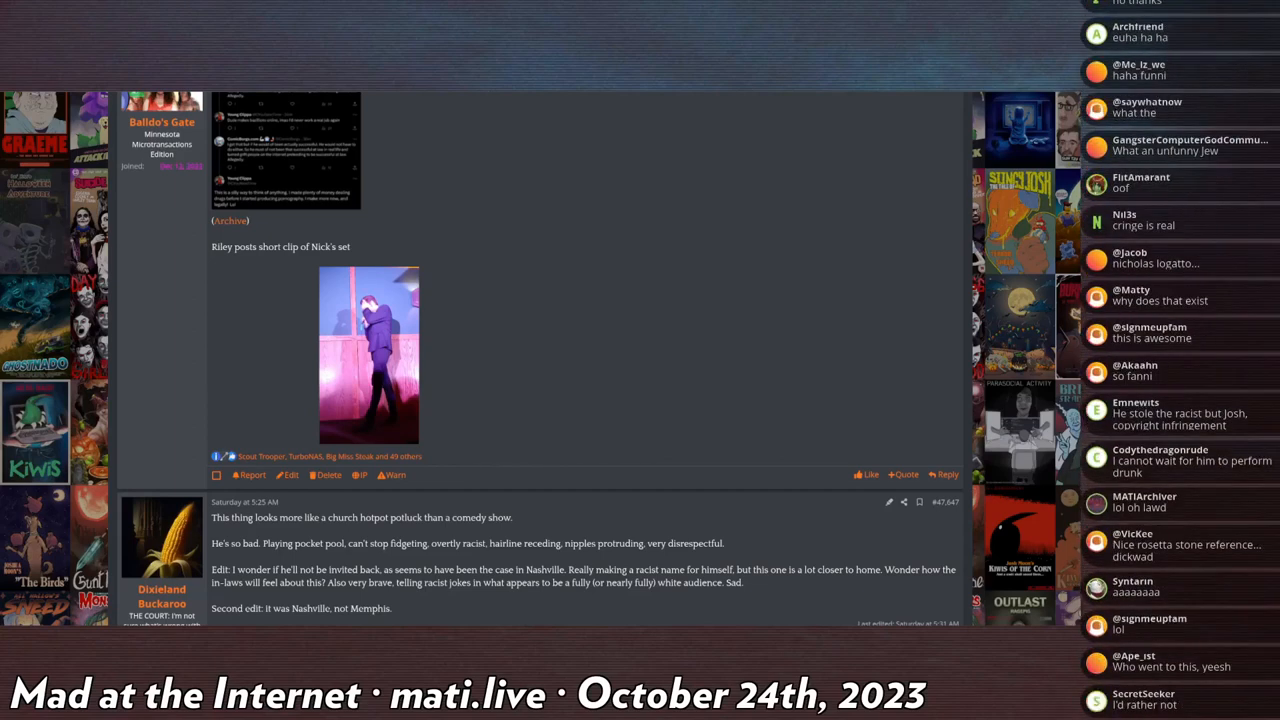
scroll(down, 3)
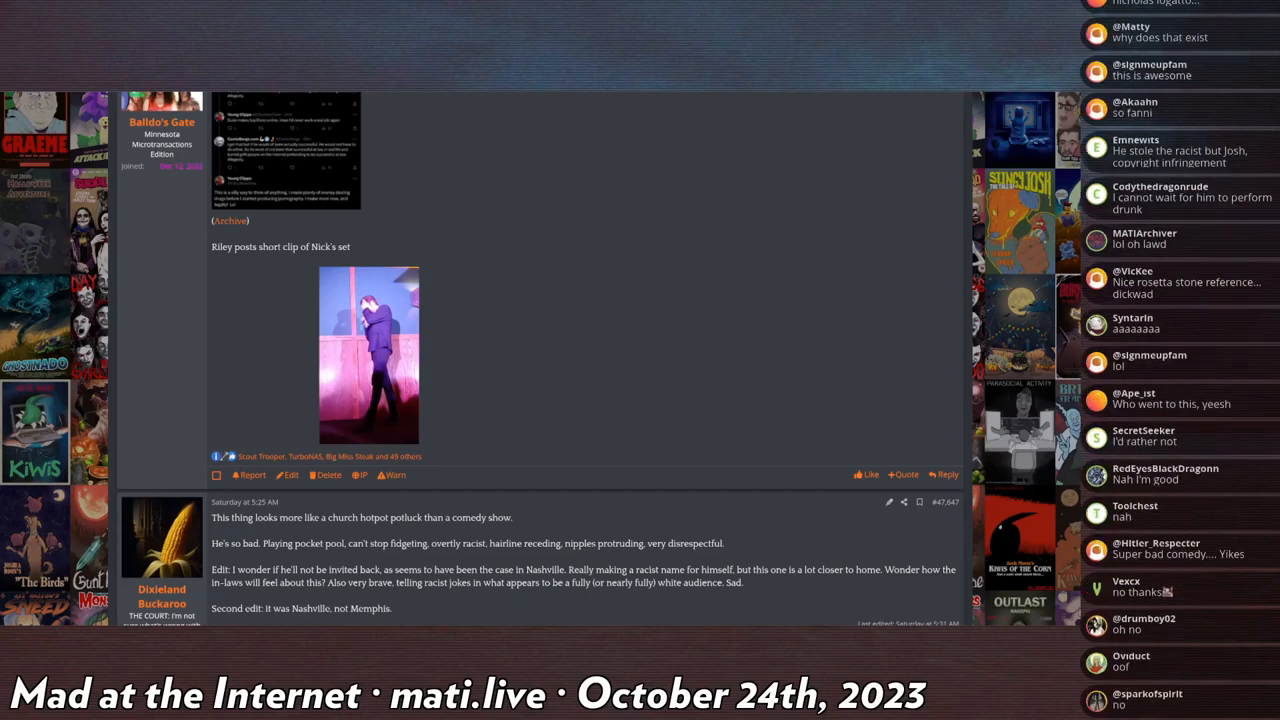
scroll(down, 3)
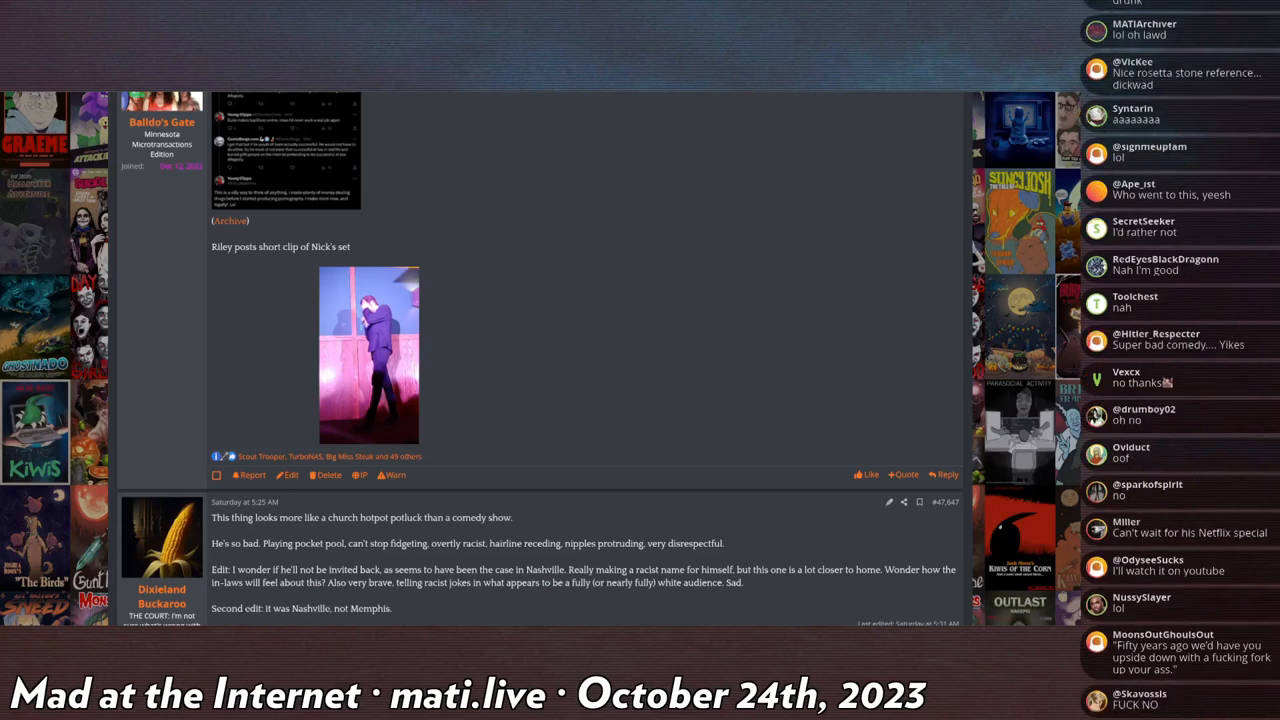
scroll(down, 3)
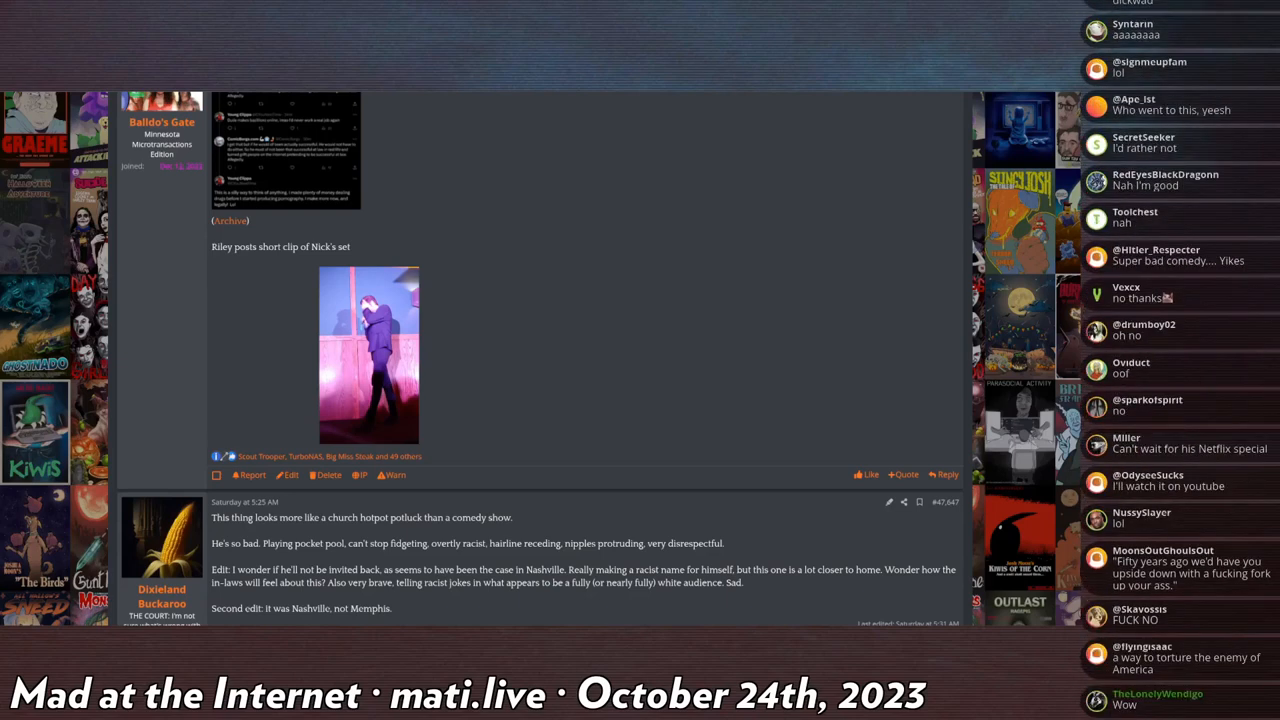
scroll(down, 3)
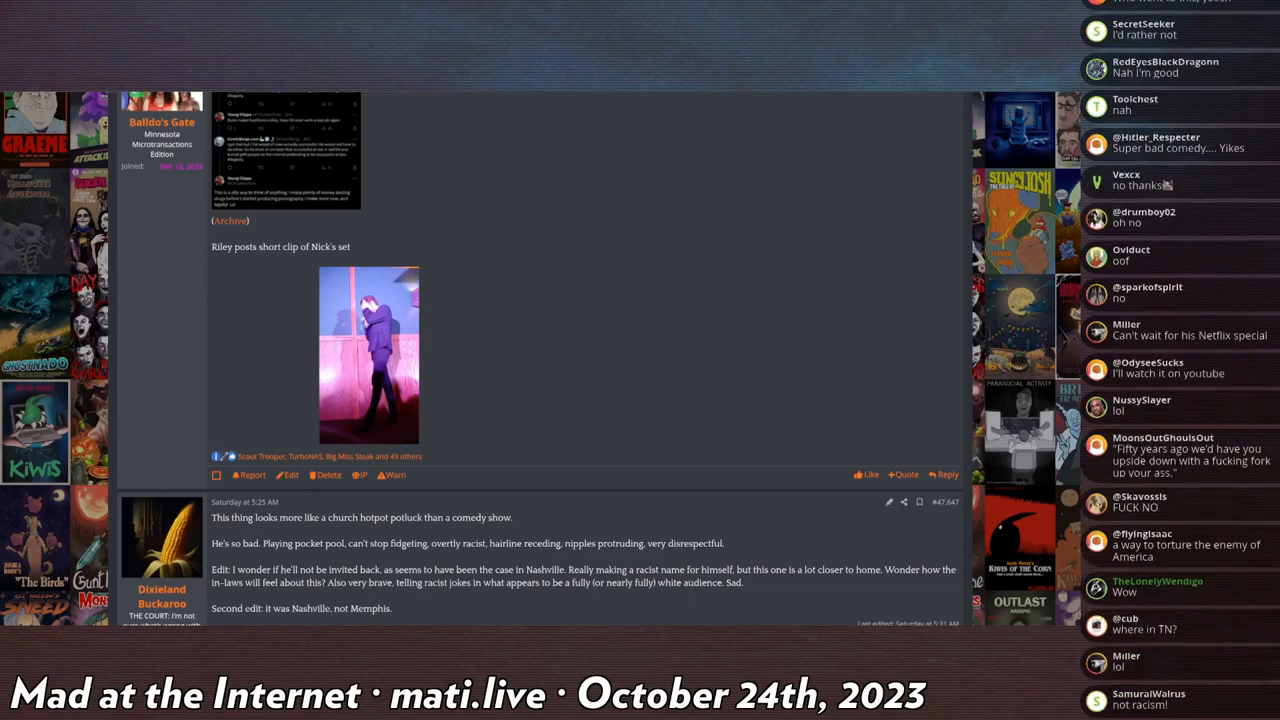
scroll(down, 3)
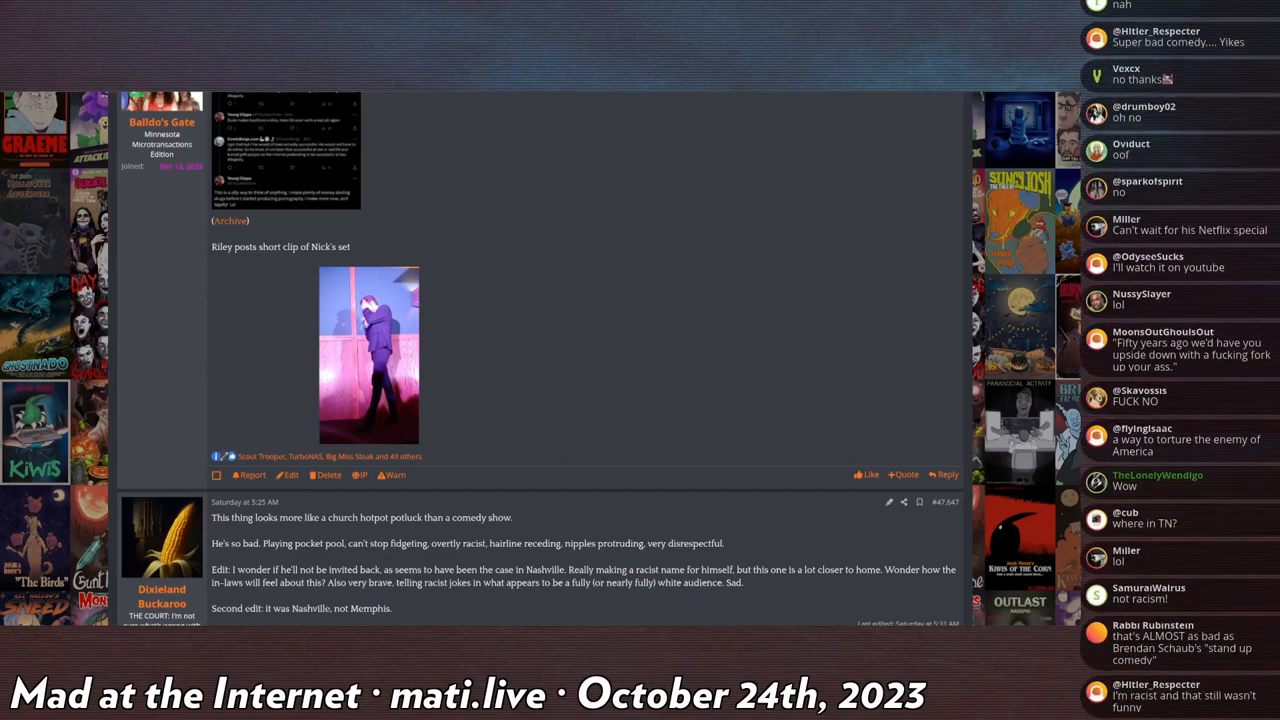
scroll(down, 3)
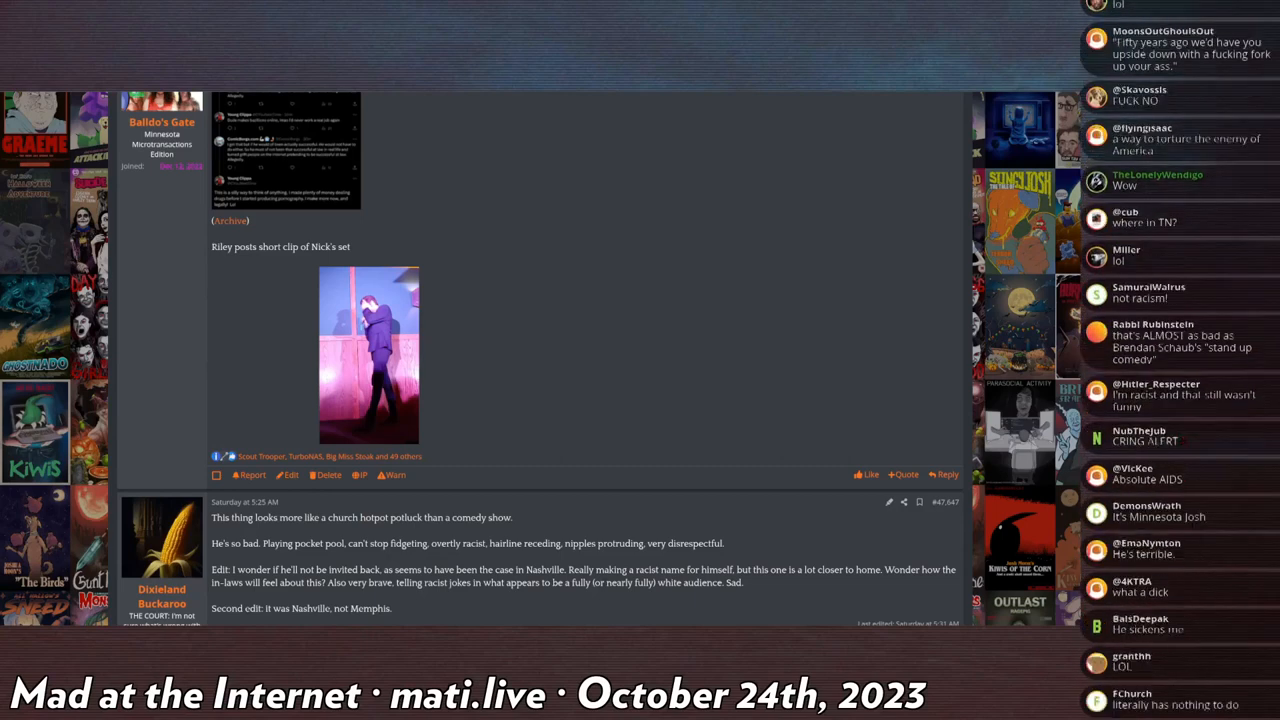
scroll(down, 3)
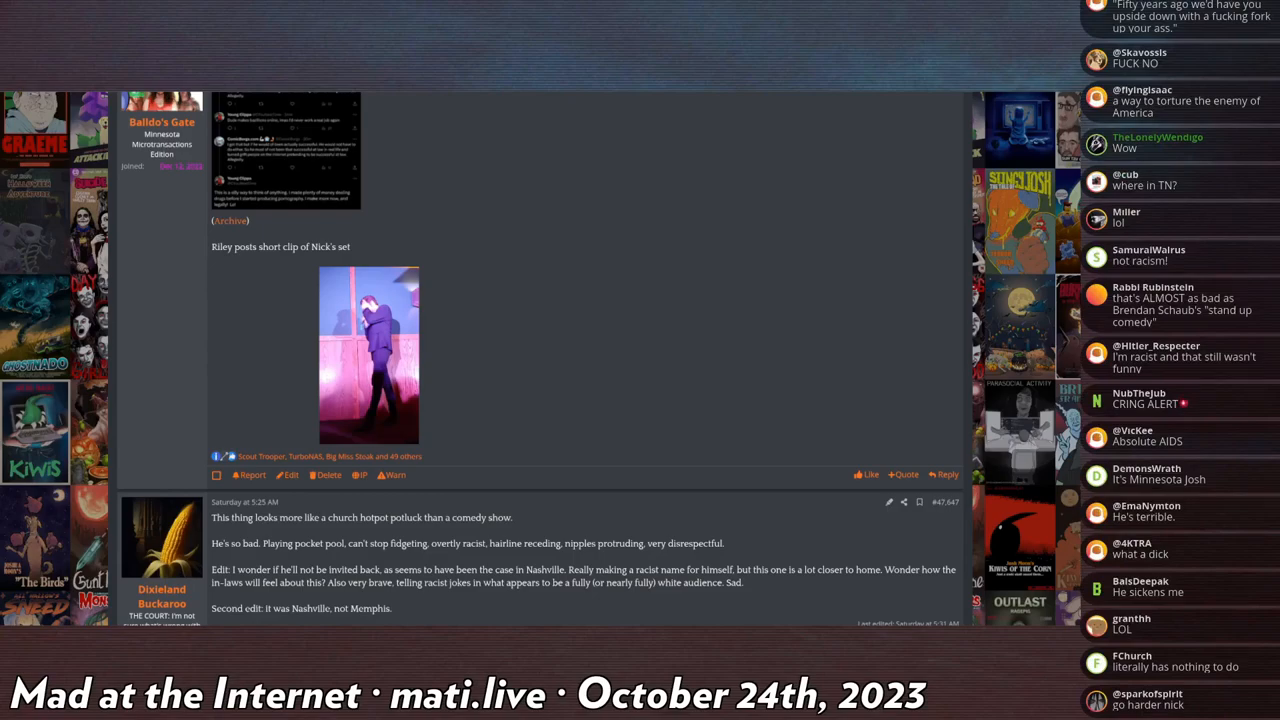